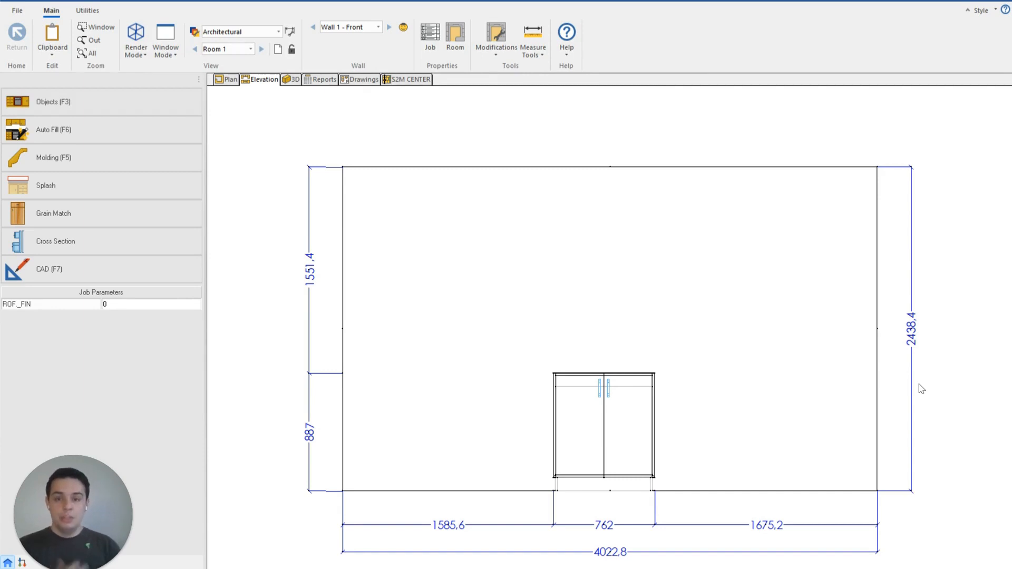
mouse_move(407, 153)
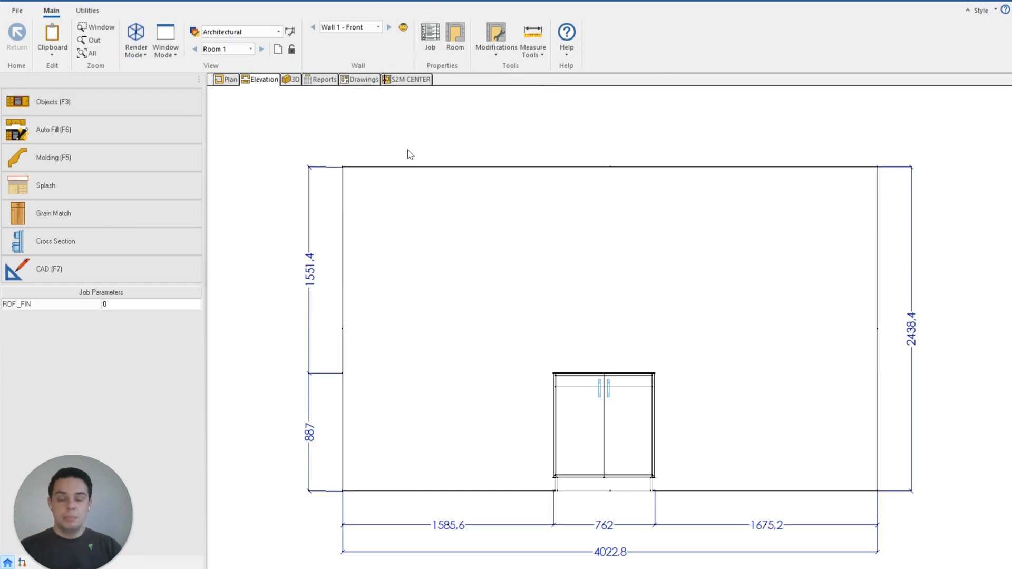
Open the job properties and show the Cabinet materials with maple for upper and base cabinets.
left_click(430, 38)
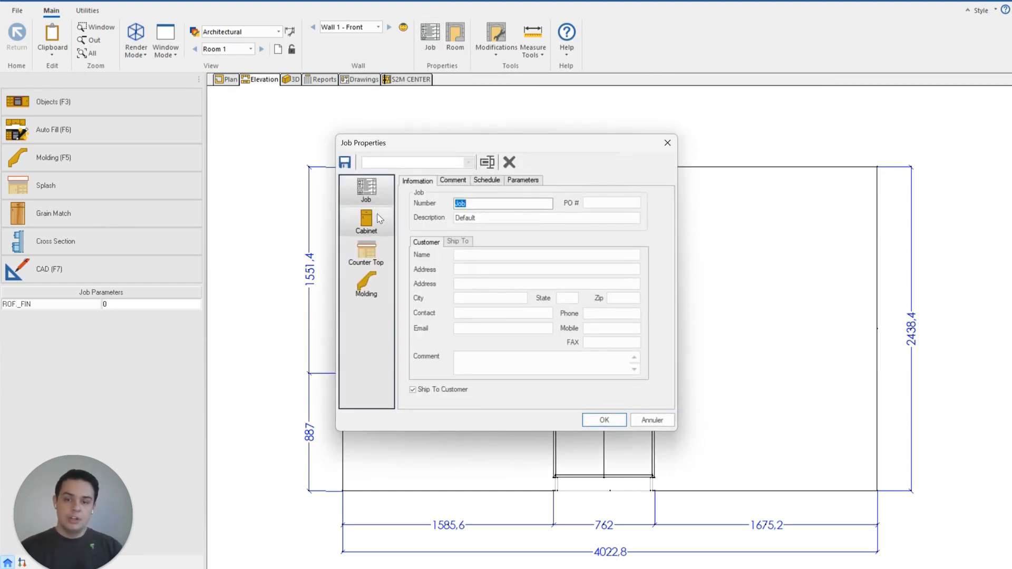
left_click(366, 219)
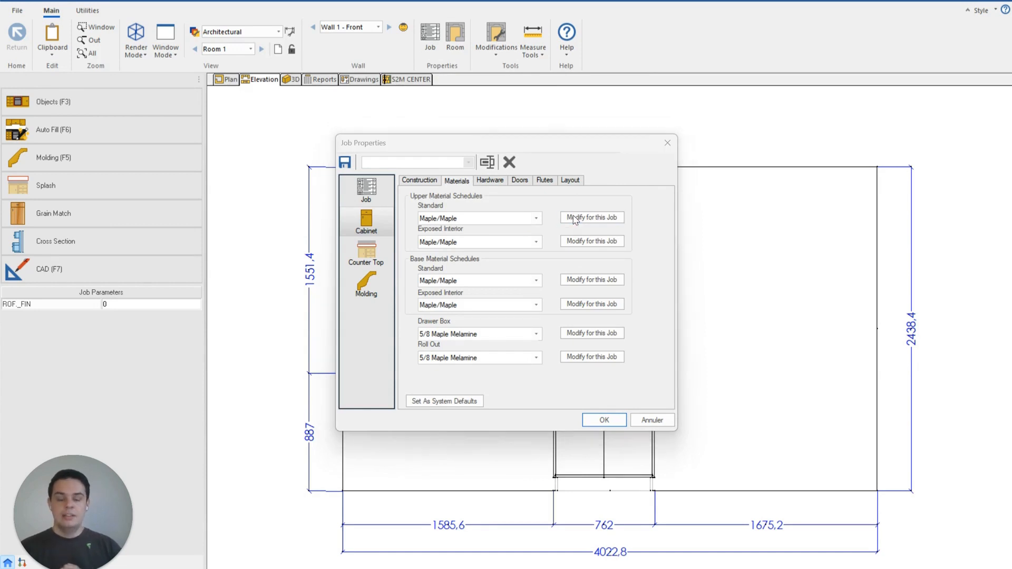
left_click(591, 216)
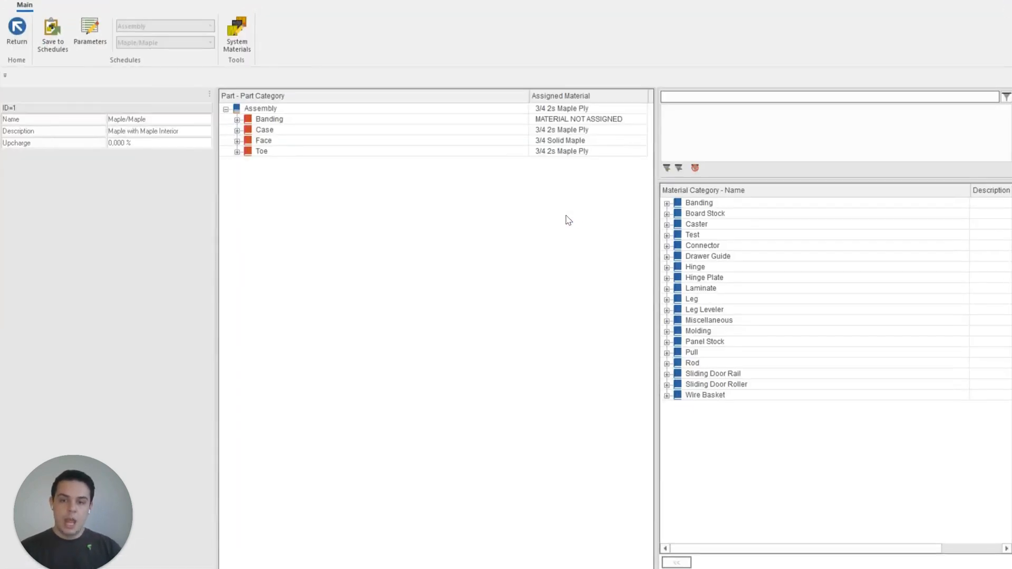
left_click(238, 129)
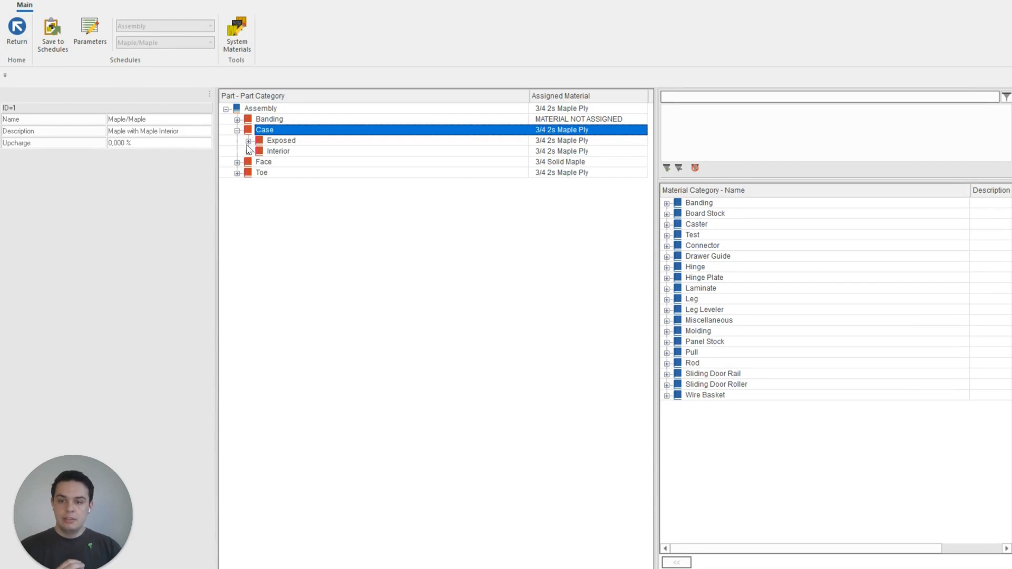
left_click(248, 141)
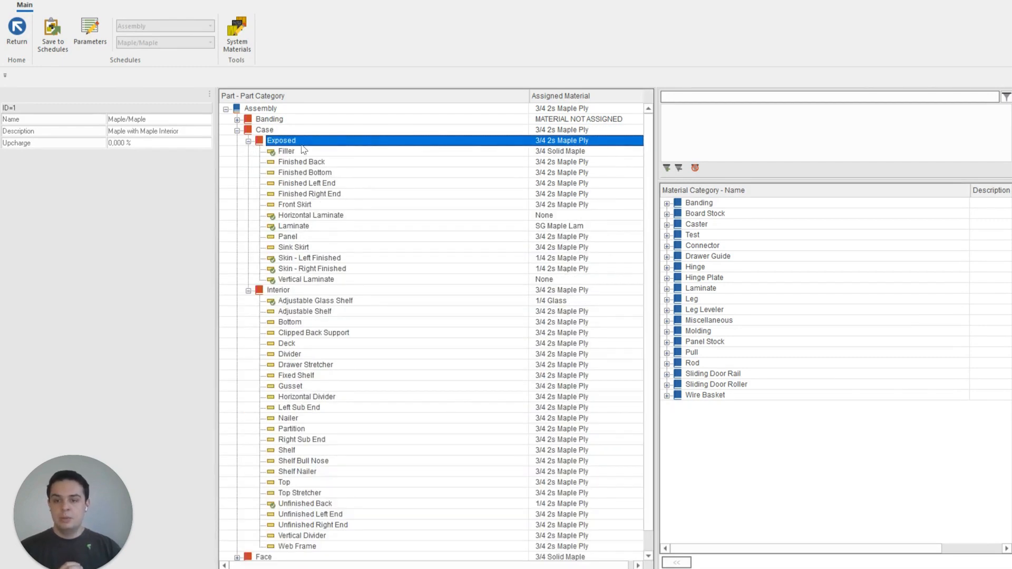
mouse_move(308, 333)
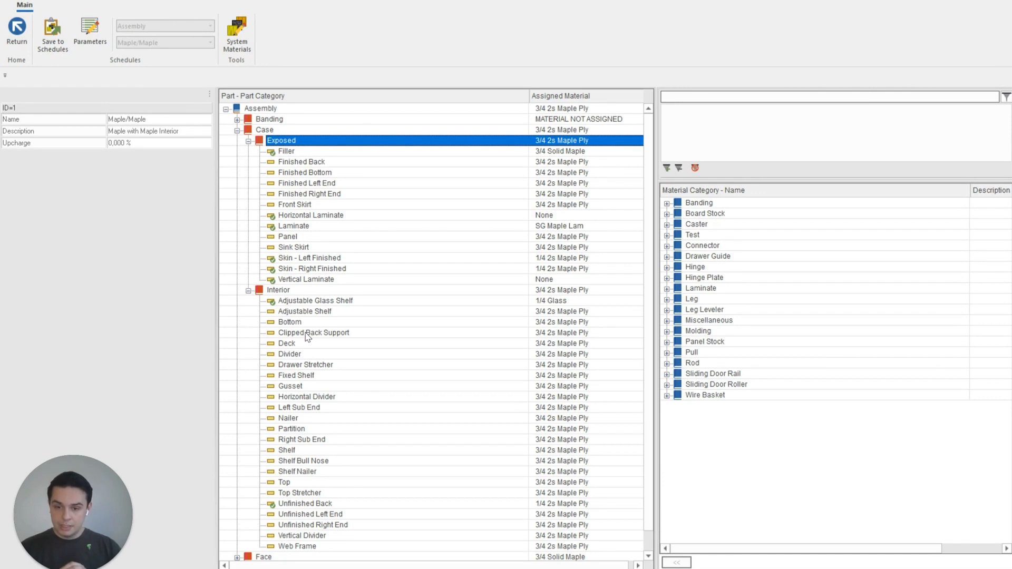
mouse_move(604, 53)
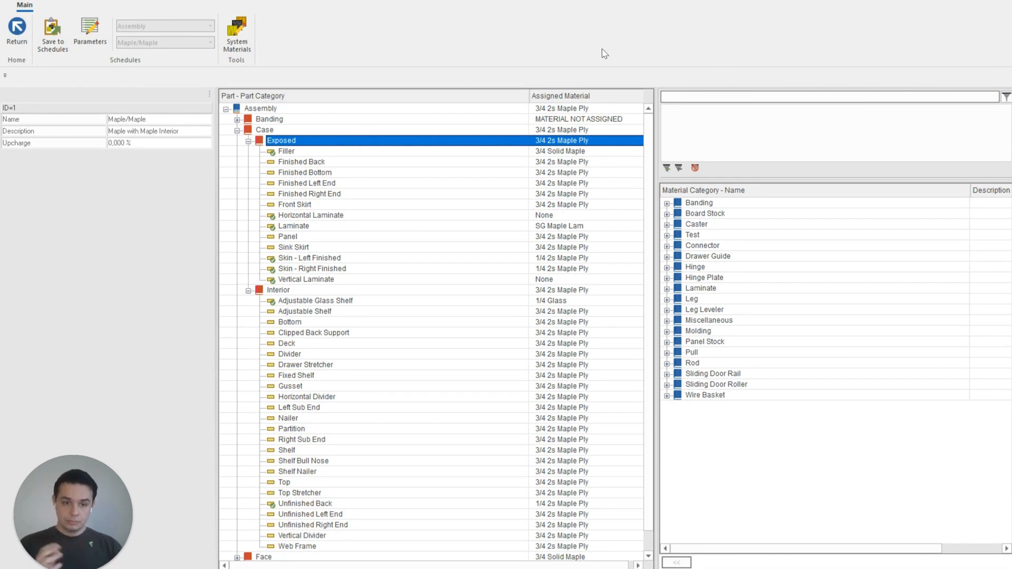
left_click(827, 96)
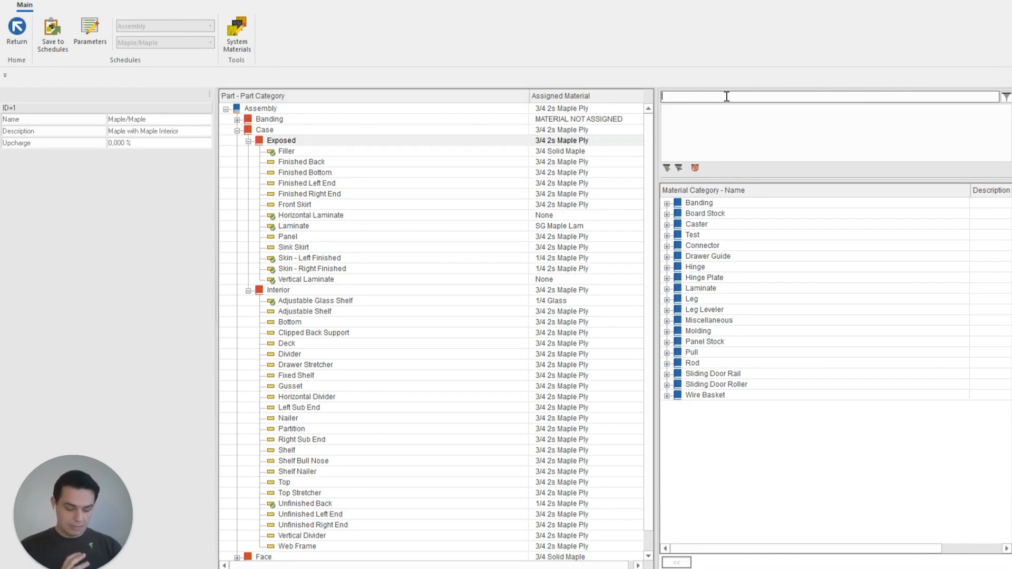
mouse_move(627, 144)
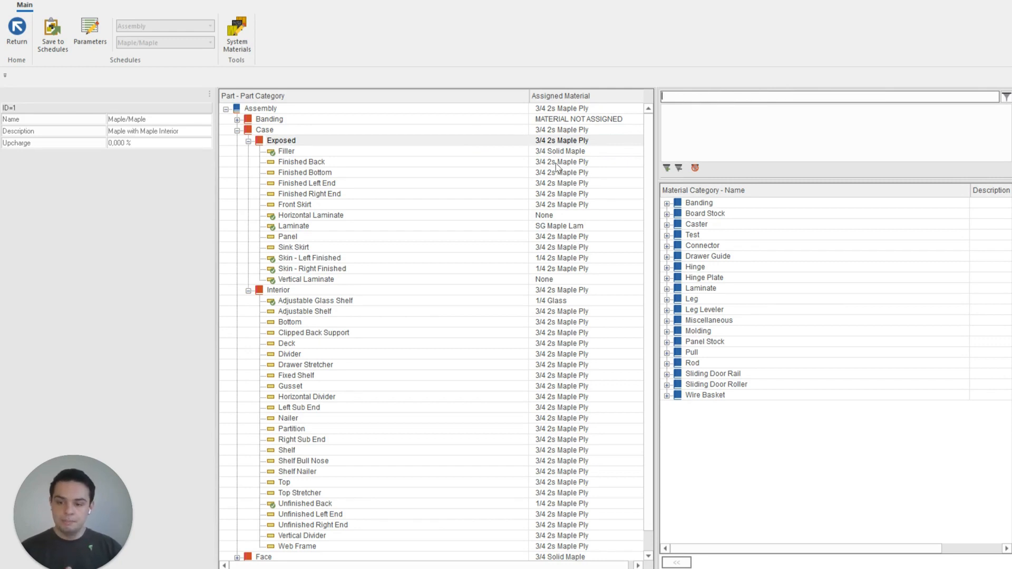
mouse_move(539, 174)
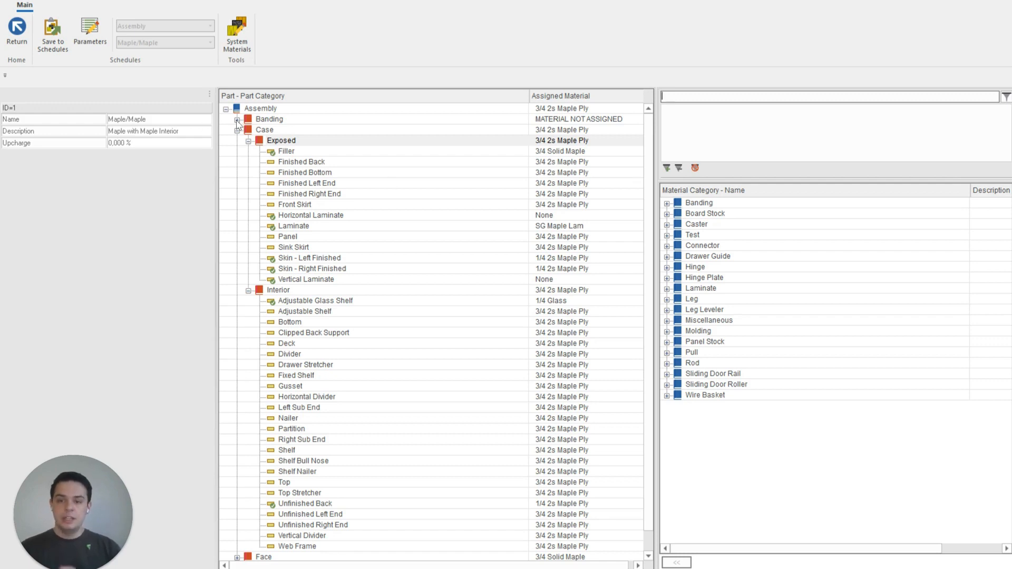
left_click(238, 118)
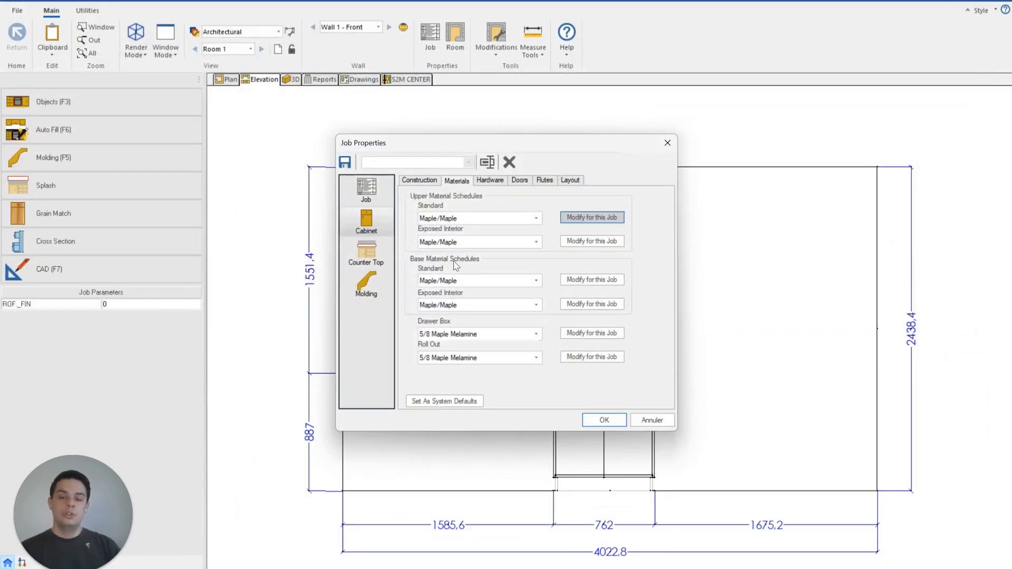
Close job properties, open the base door pair cabinet, and show its finished left end banding.
left_click(604, 420)
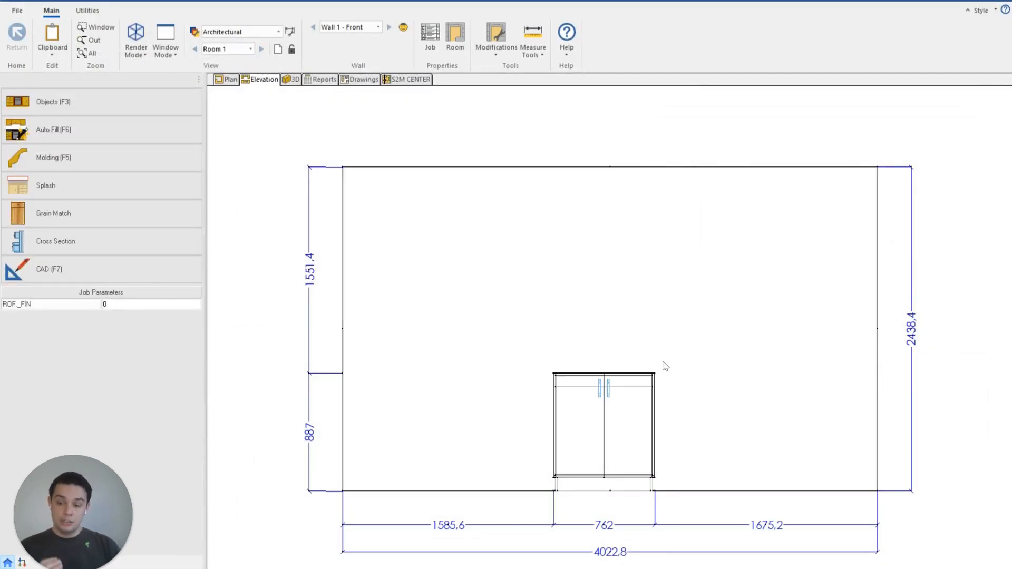
mouse_move(644, 418)
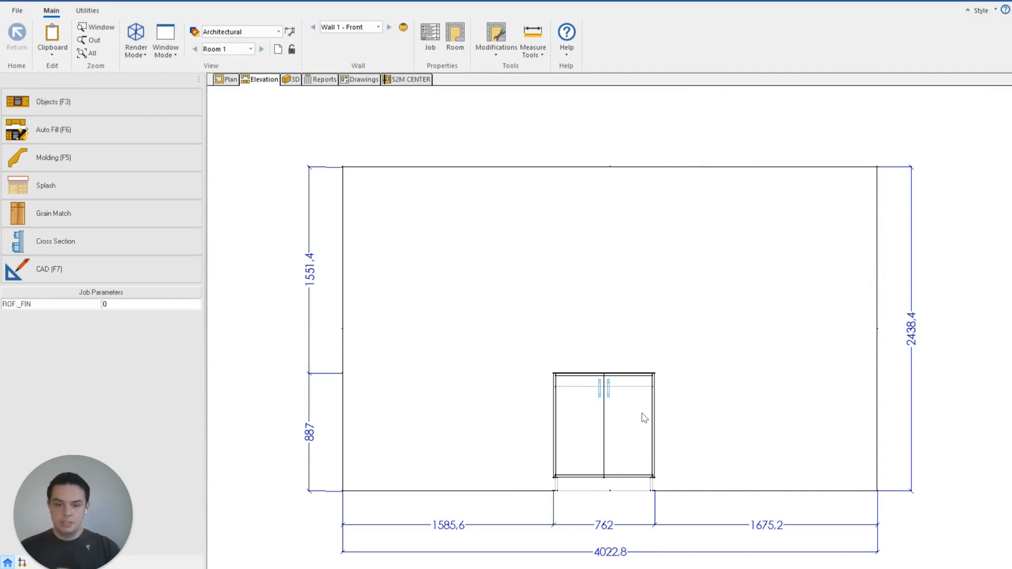
mouse_move(644, 417)
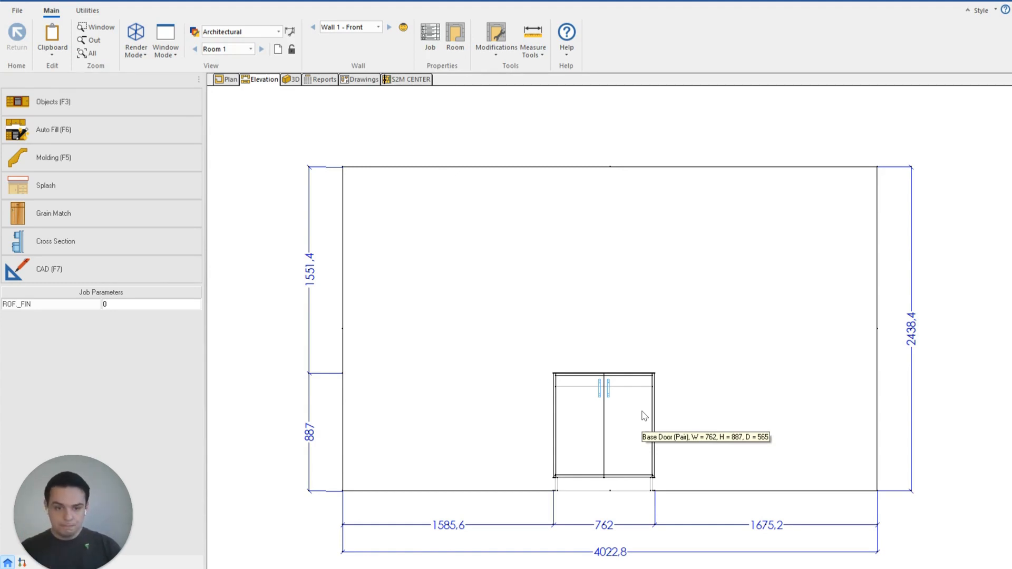
double_click(603, 420)
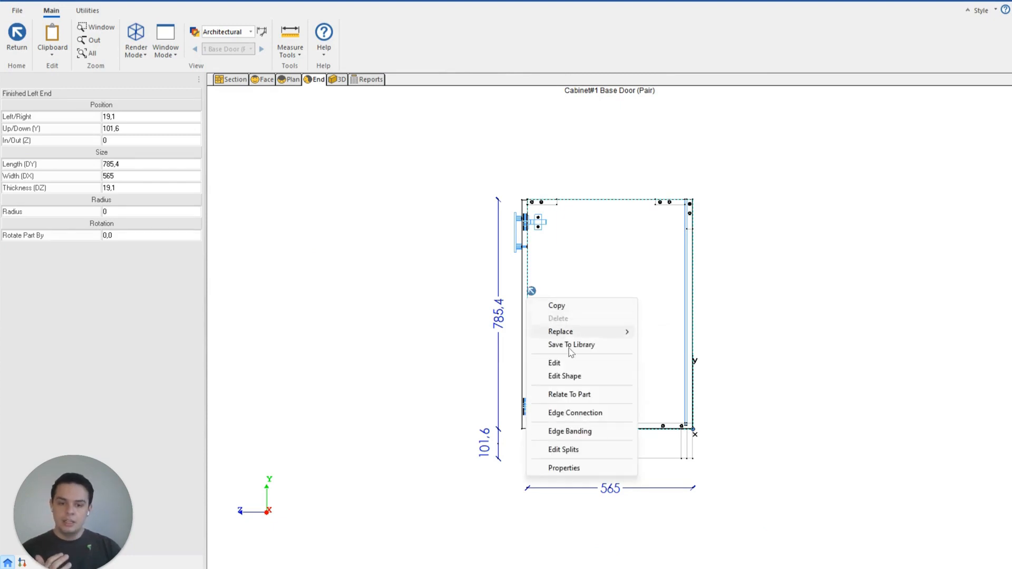
mouse_move(561, 431)
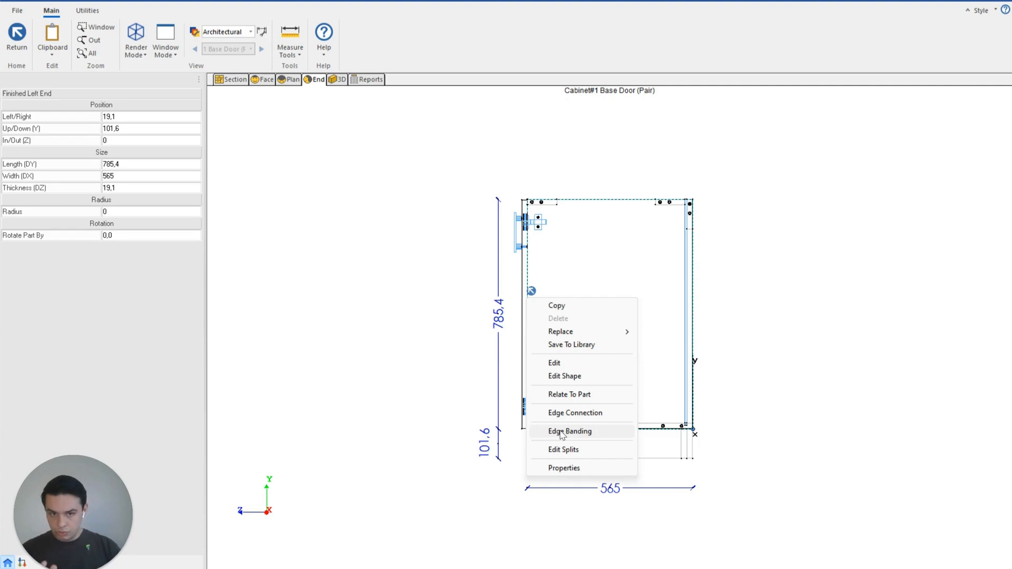
left_click(569, 432)
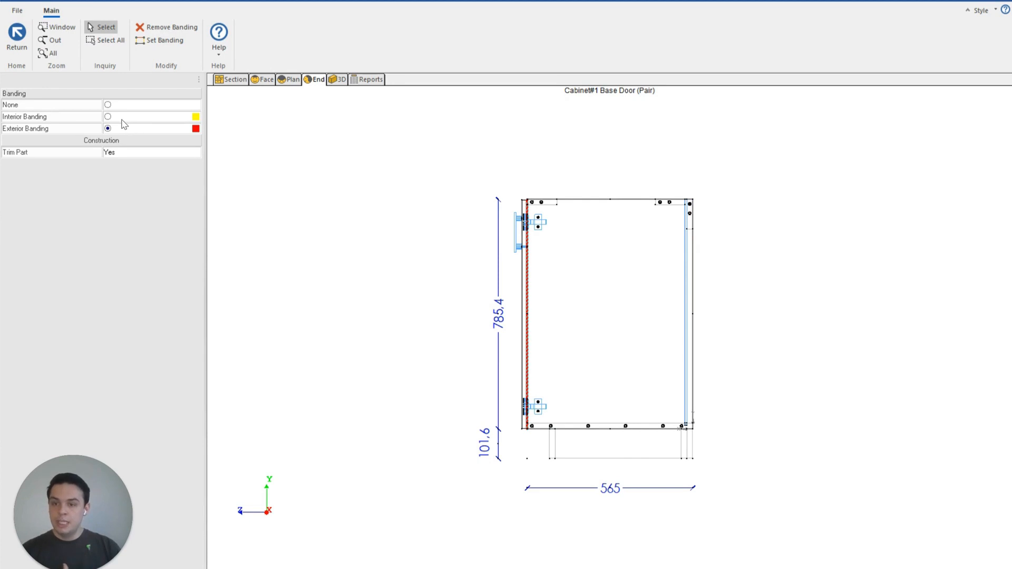
left_click(107, 117)
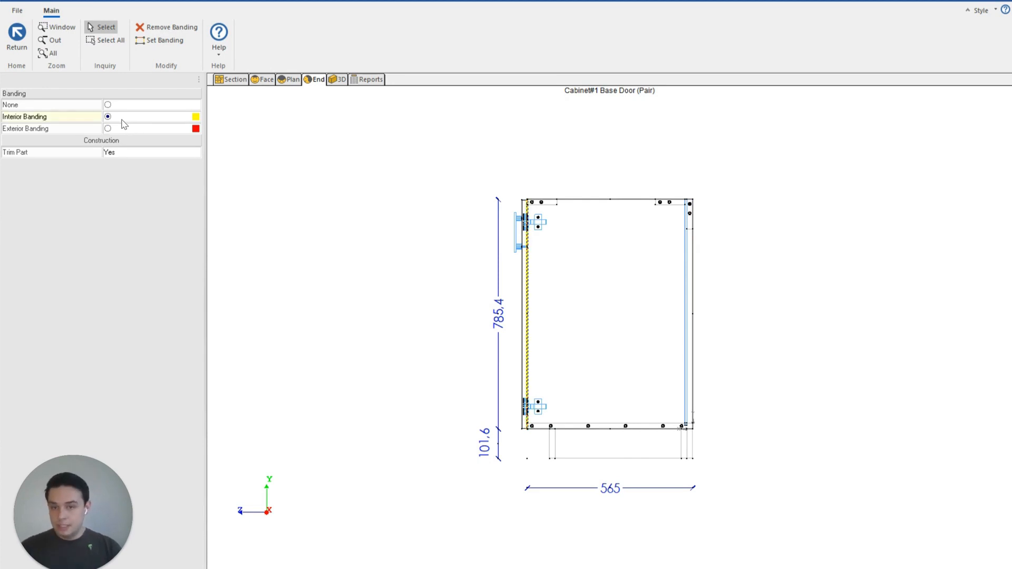
left_click(108, 127)
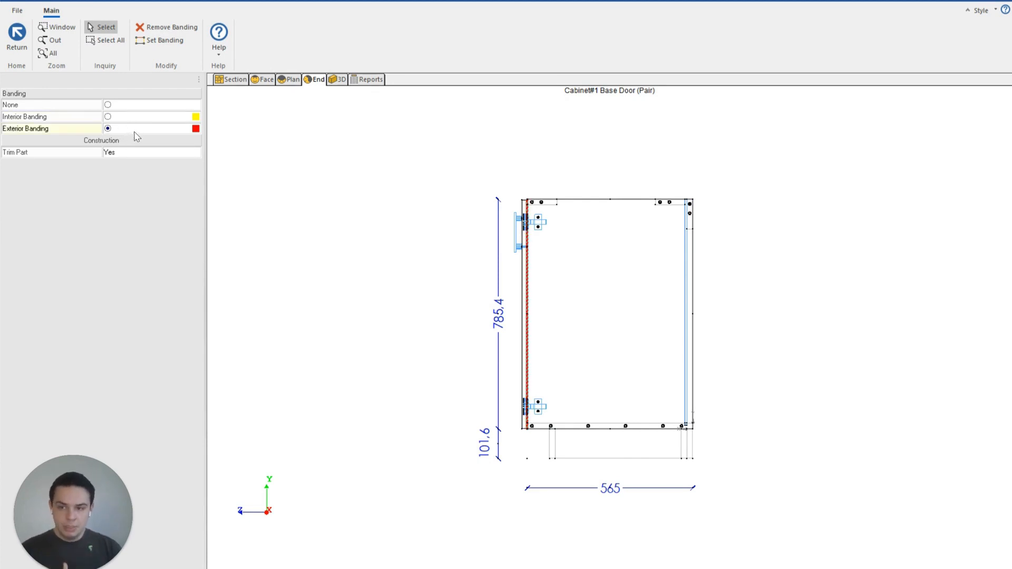
left_click(108, 104)
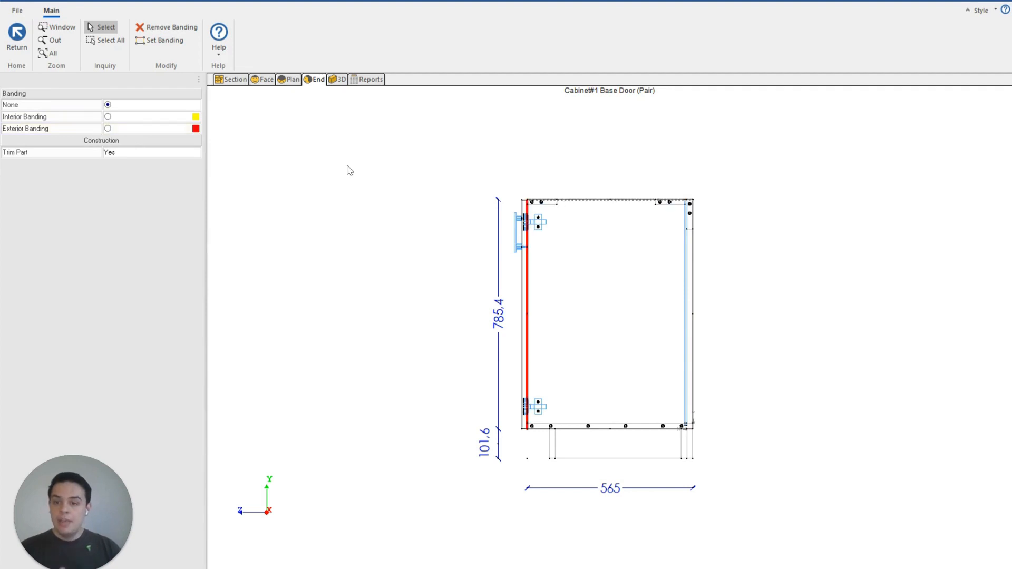
left_click(107, 129)
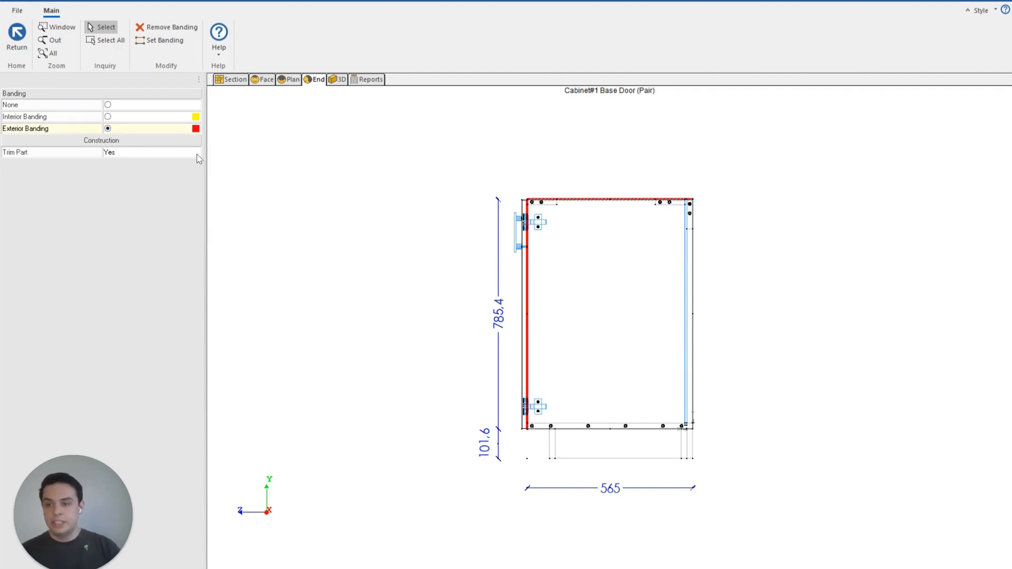
mouse_move(222, 151)
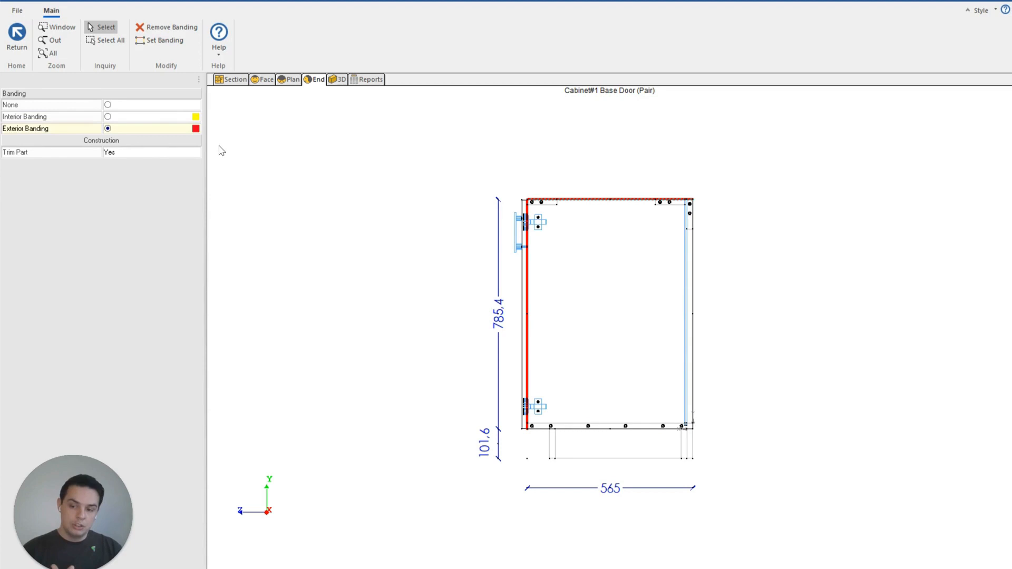
mouse_move(154, 126)
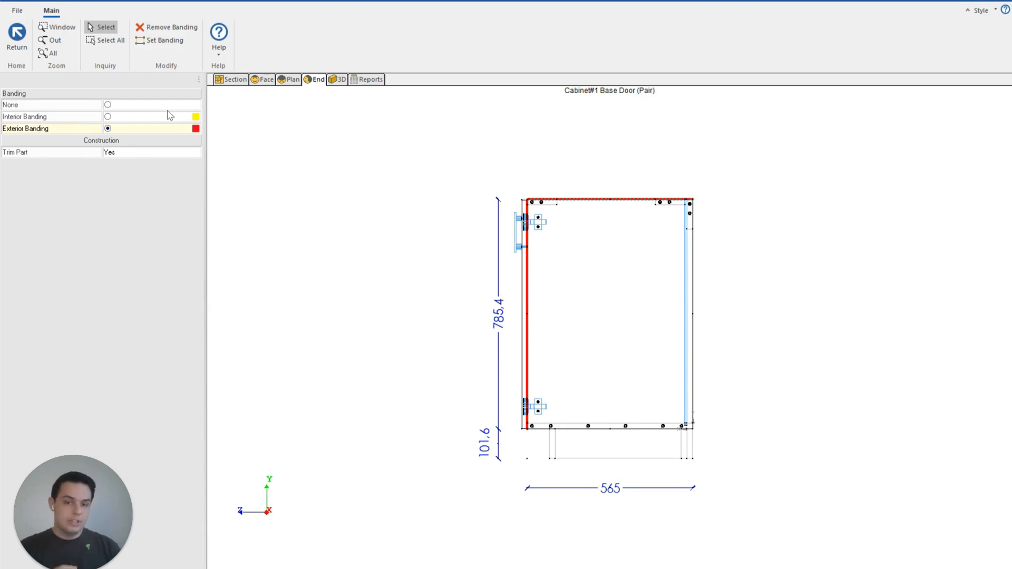
mouse_move(142, 123)
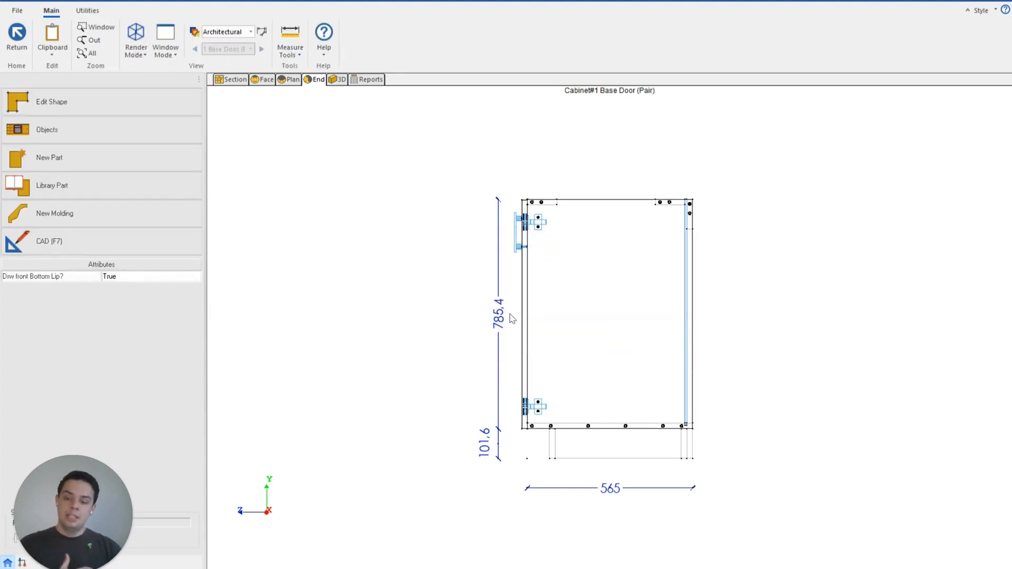
mouse_move(514, 326)
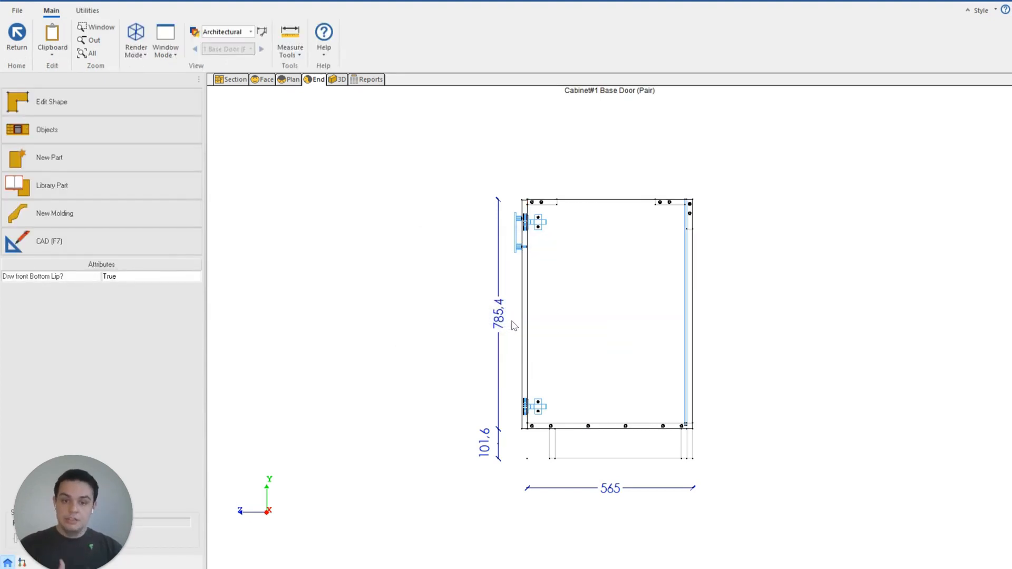
mouse_move(530, 295)
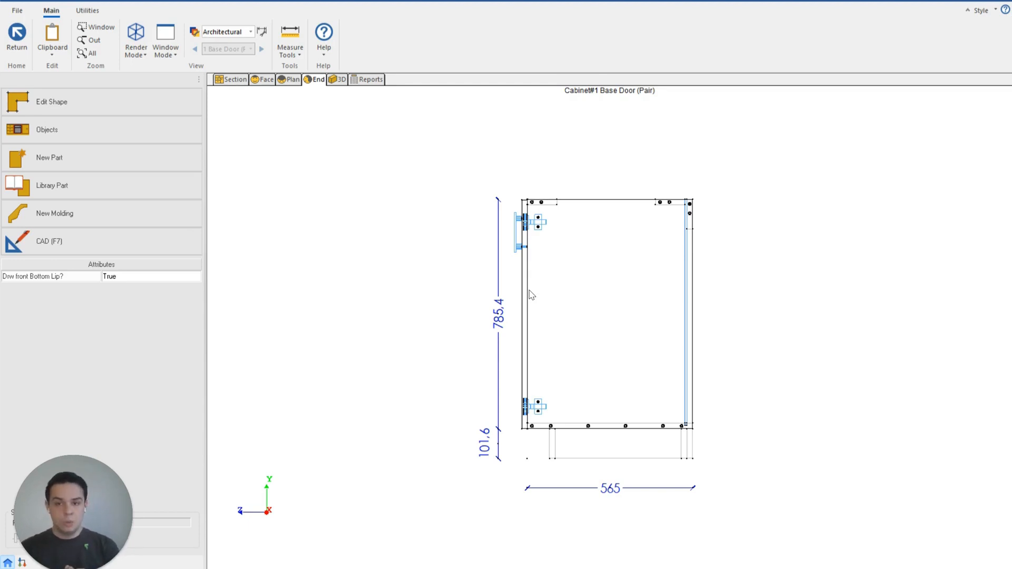
mouse_move(70, 72)
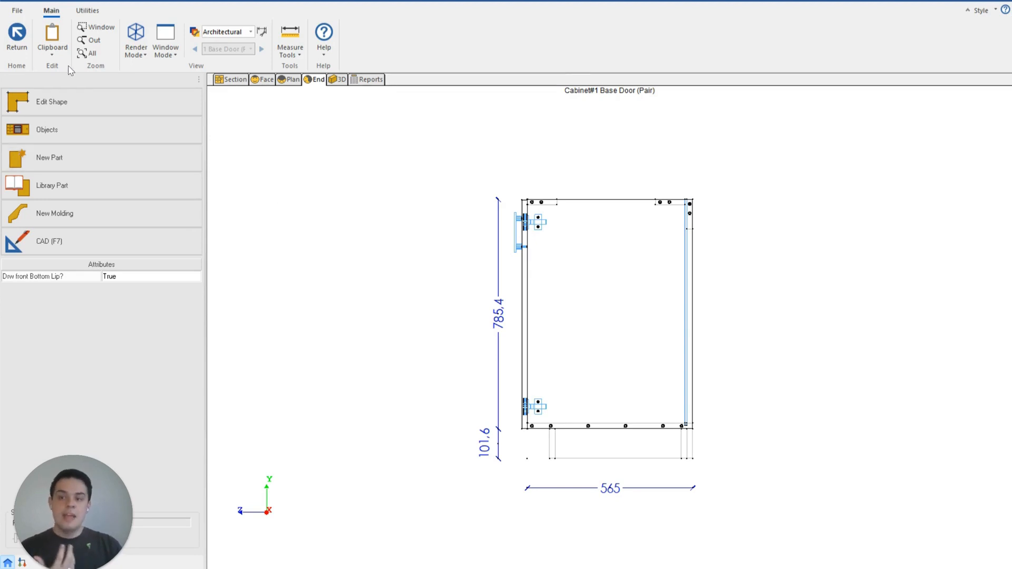
Return to the elevation and open this job's Frameless construction, selecting Exterior Case's Finished End.
left_click(17, 38)
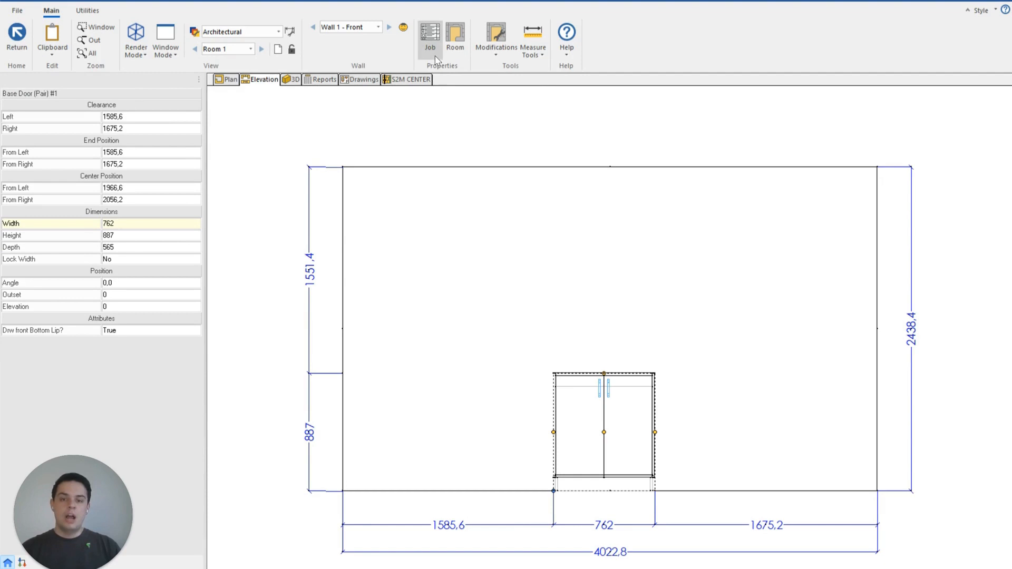
left_click(430, 35)
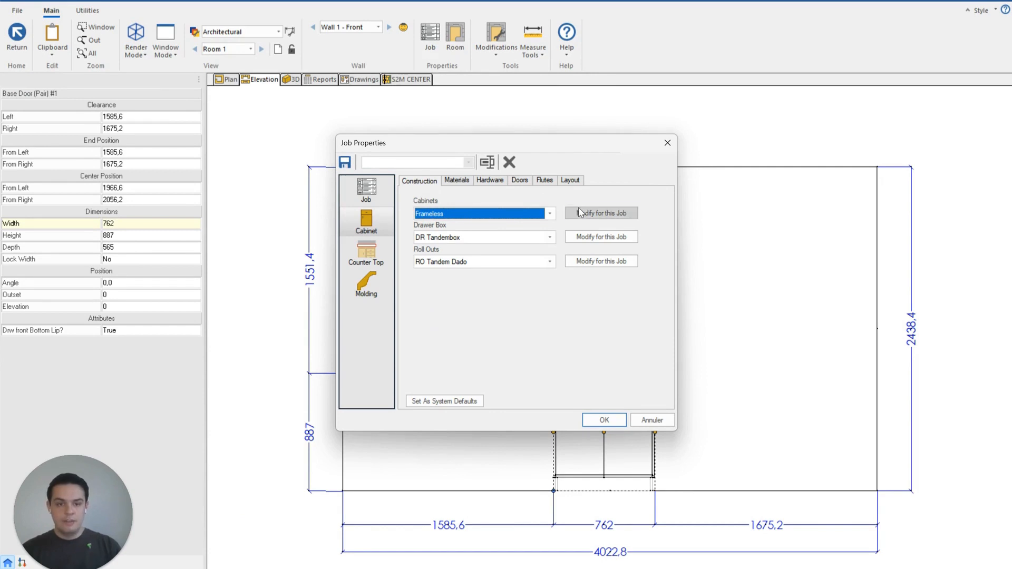
left_click(601, 213)
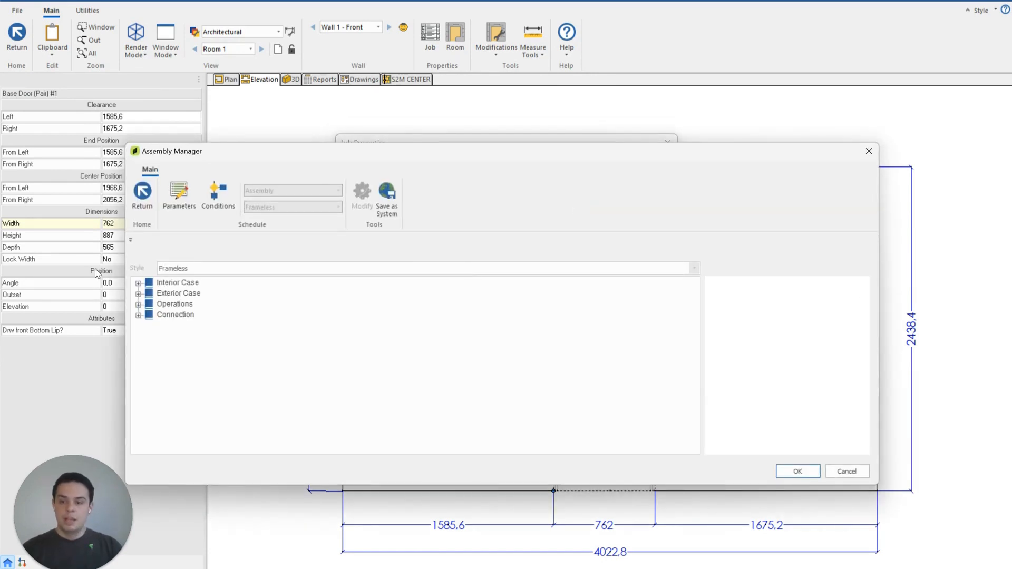
left_click(138, 293)
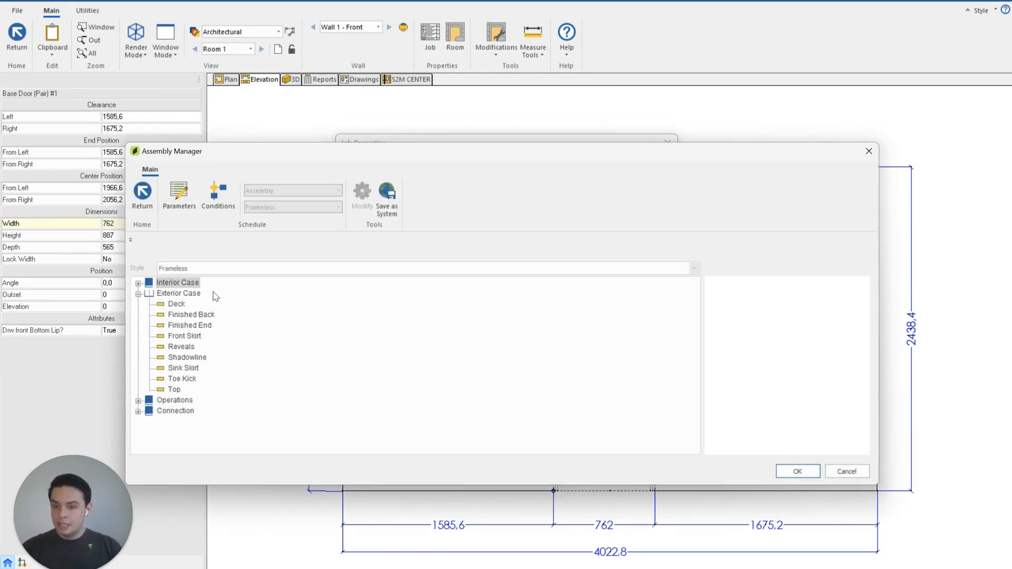
left_click(190, 325)
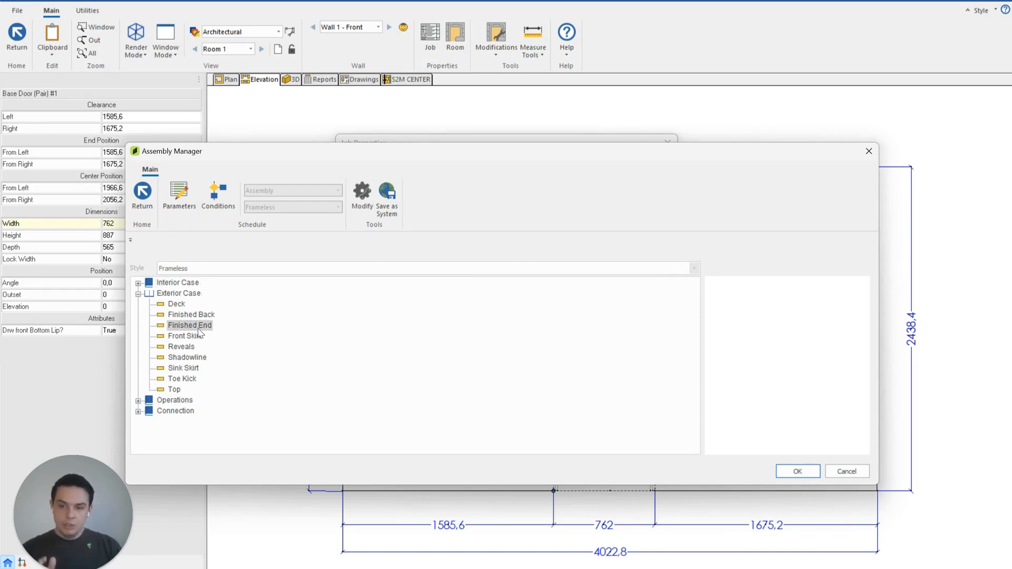
Change the Finished End standard's Face banding from Exterior Banding to Interior Banding.
double_click(190, 325)
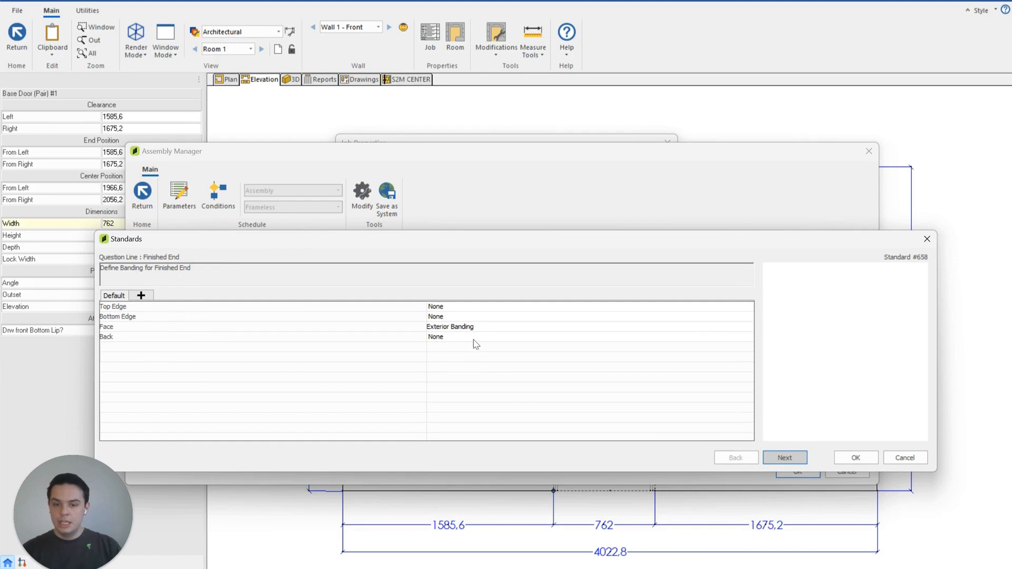
left_click(258, 306)
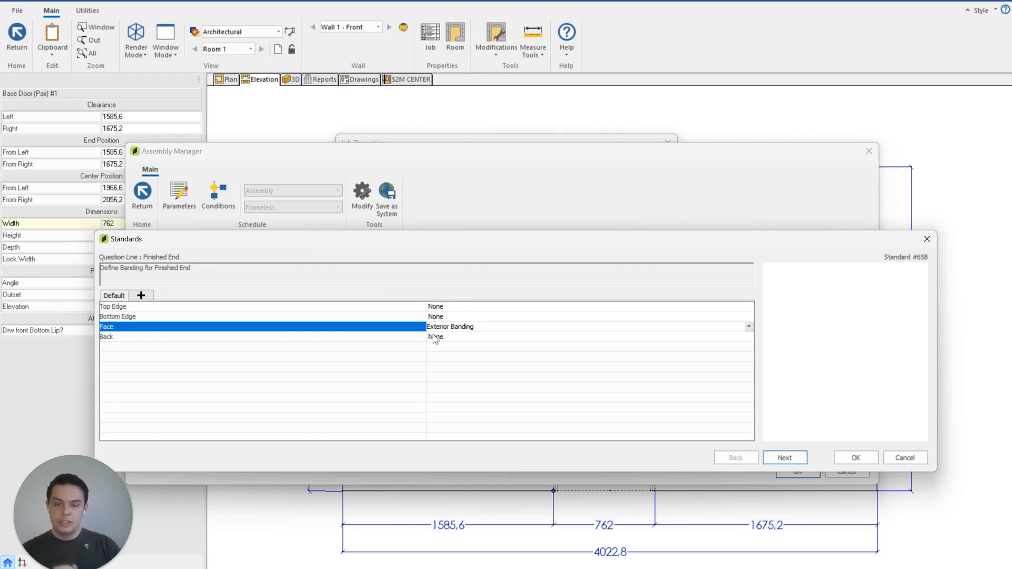
left_click(748, 326)
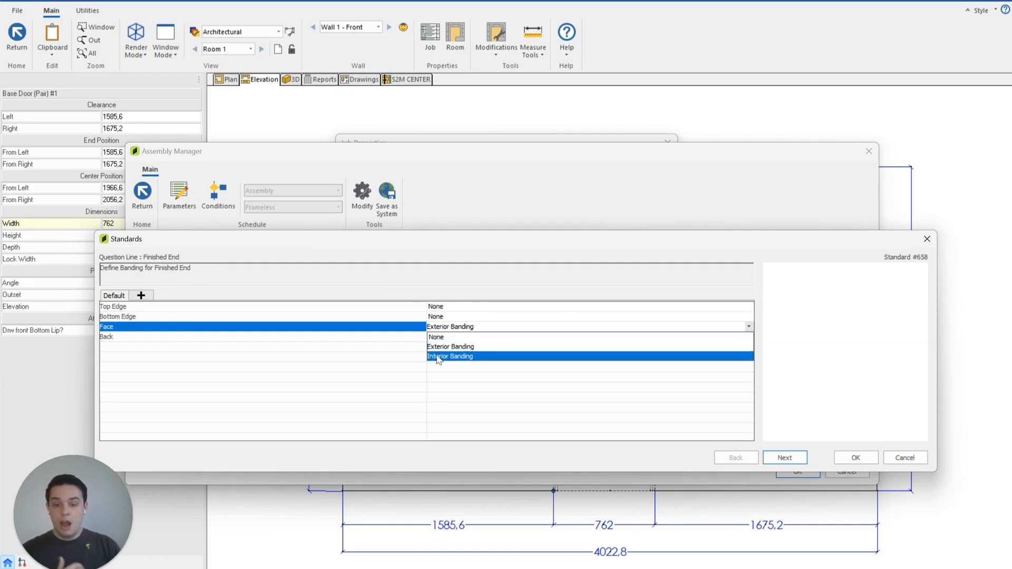
left_click(449, 356)
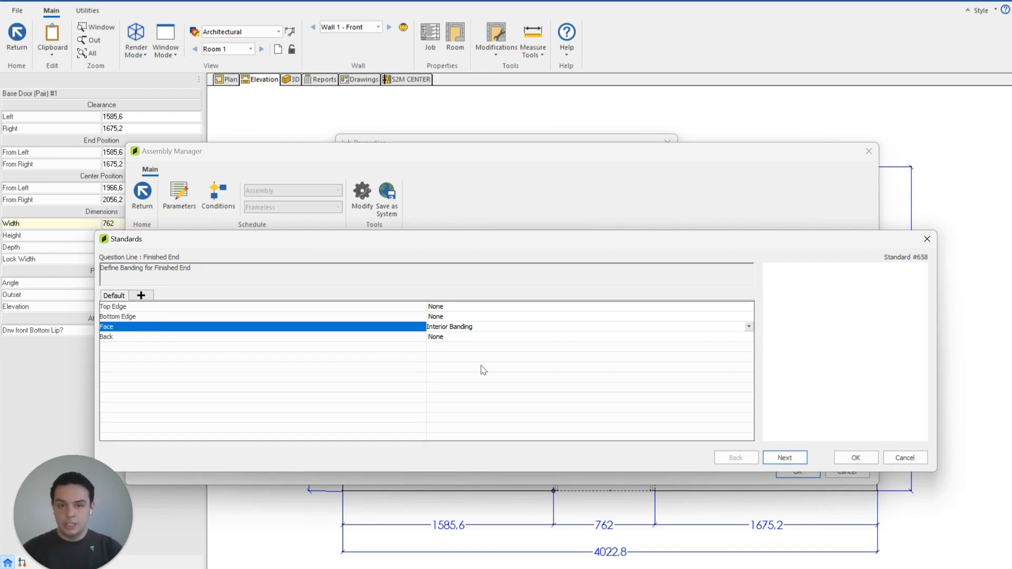
mouse_move(721, 345)
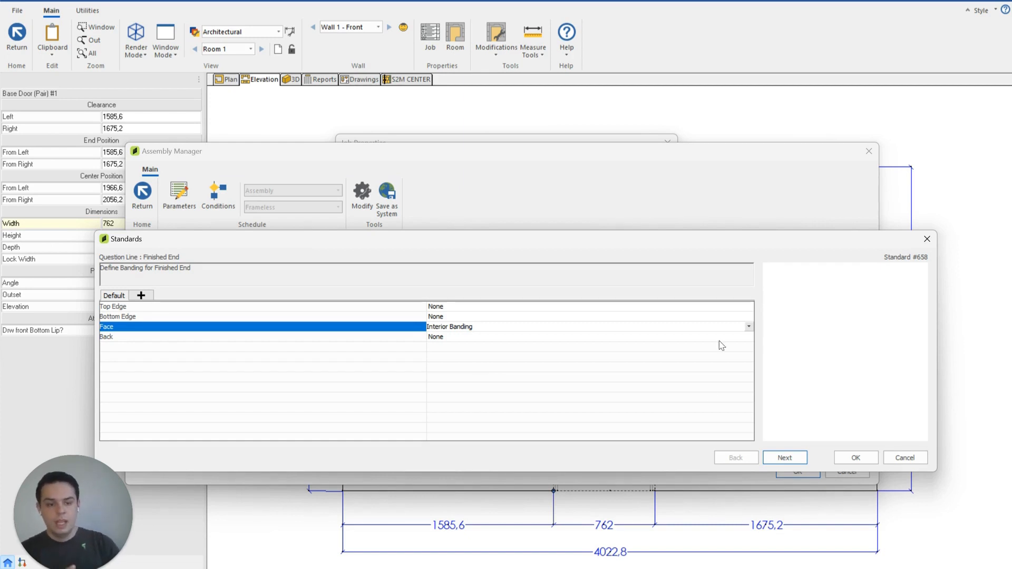
left_click(855, 458)
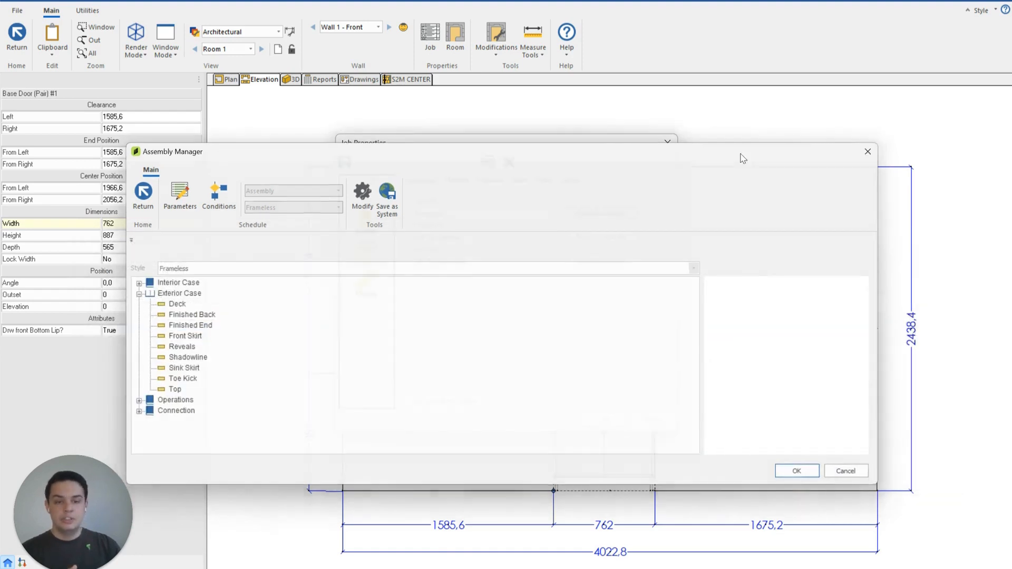
Accept the assembly changes, close the job, and open the Part catalog from home.
left_click(796, 471)
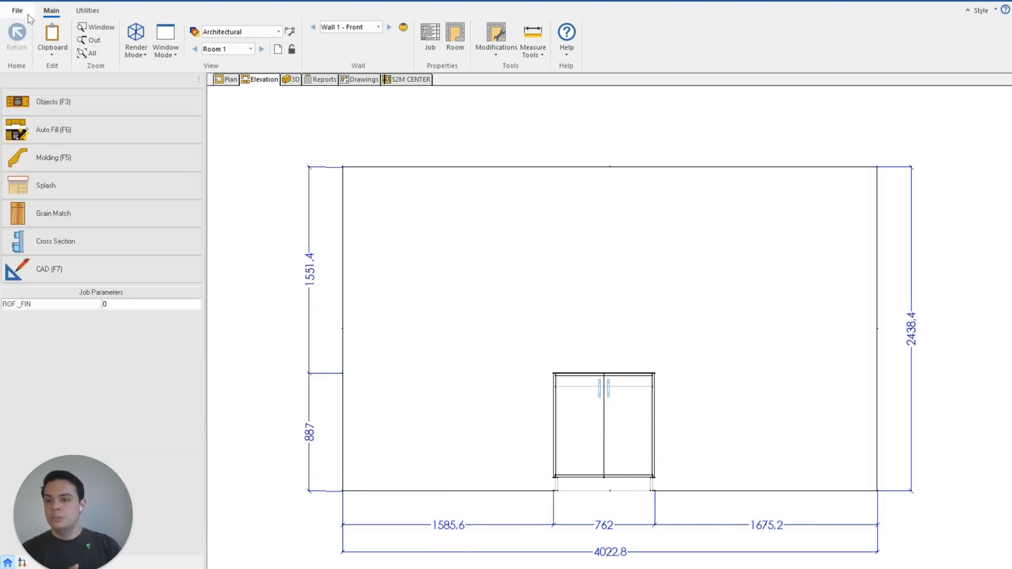
left_click(17, 10)
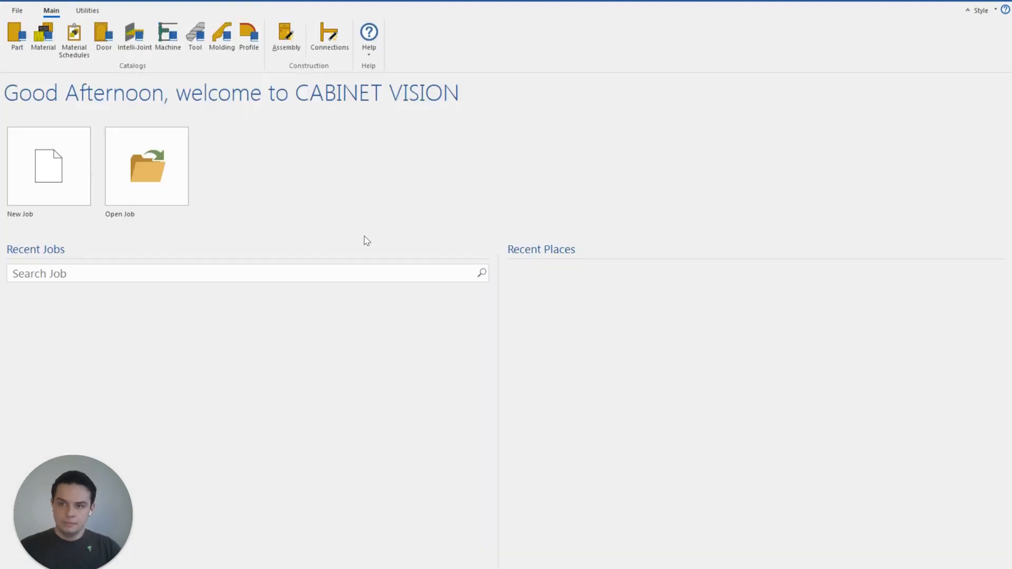
mouse_move(73, 116)
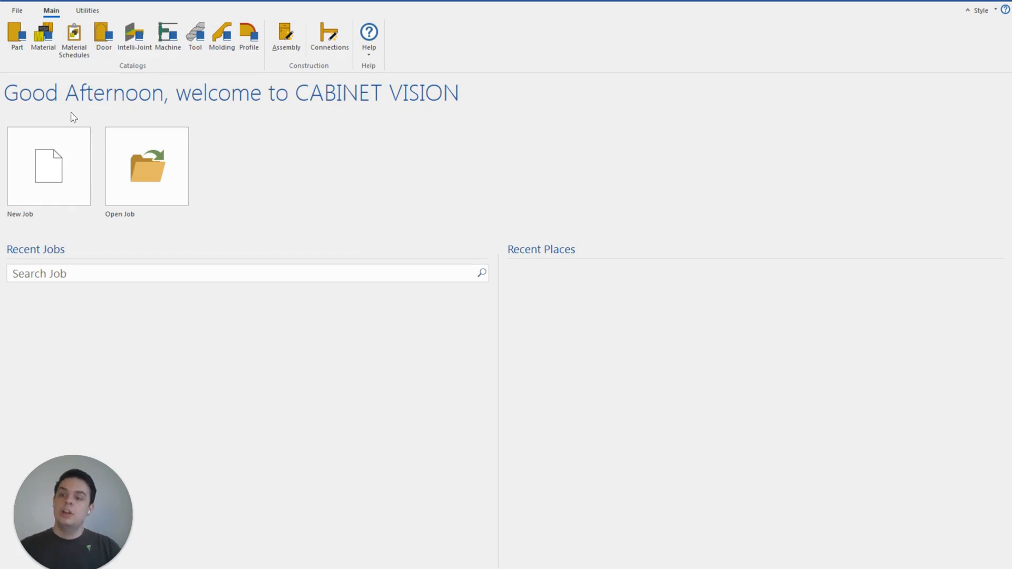
left_click(16, 36)
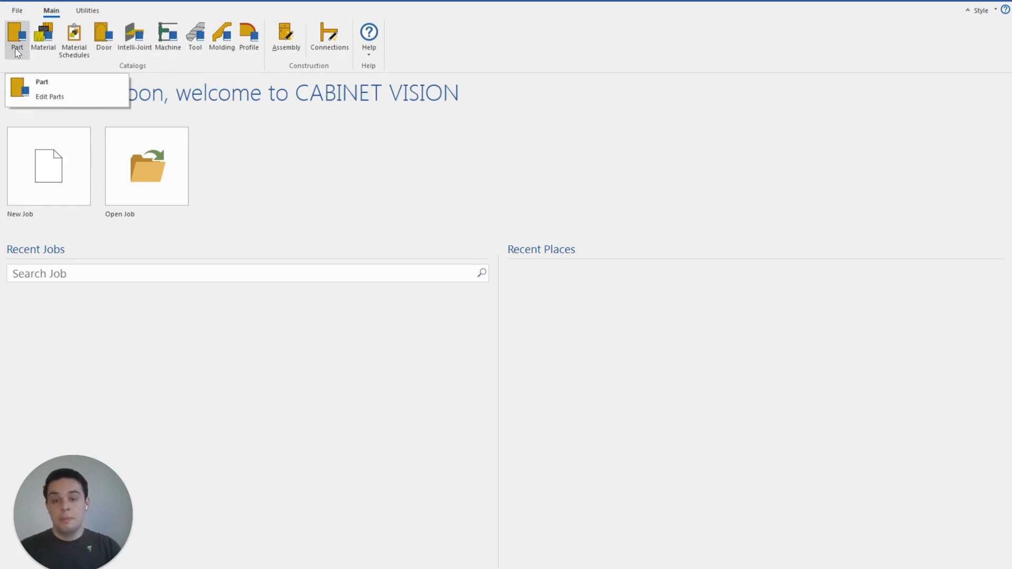
left_click(50, 96)
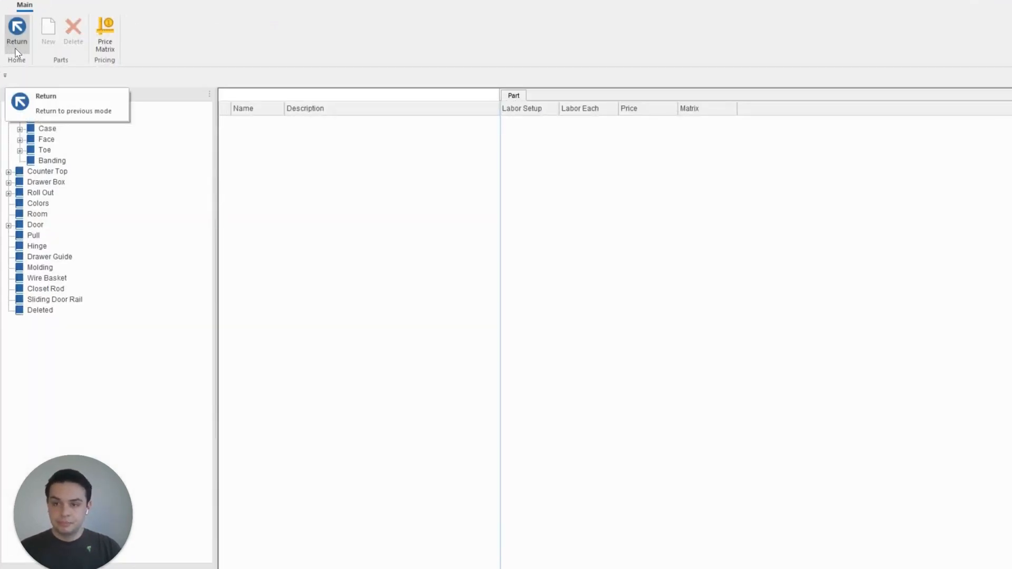
Reopen the Part catalog and list Case parts, Finished Left End through Front Skirt.
left_click(17, 32)
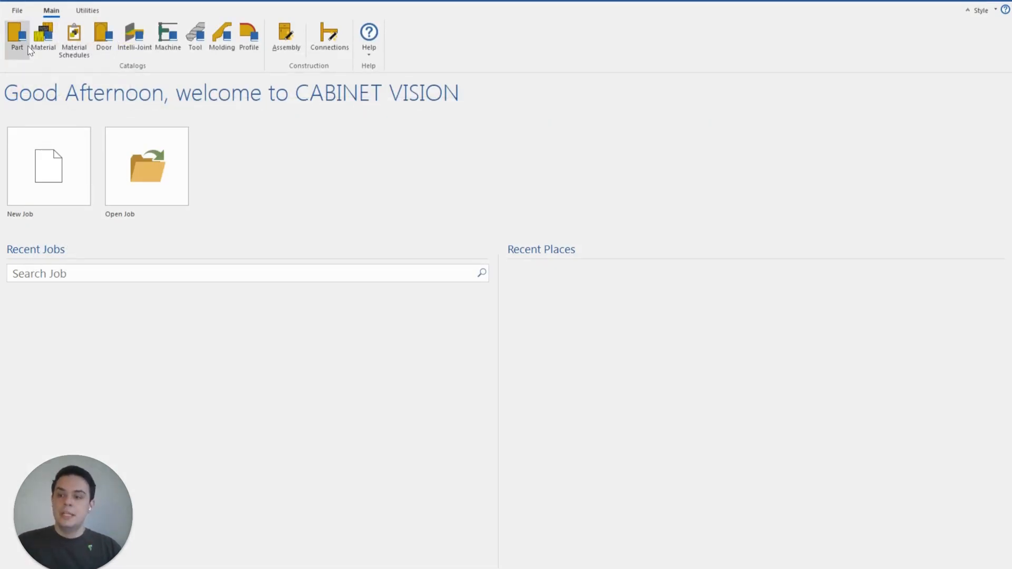
left_click(17, 39)
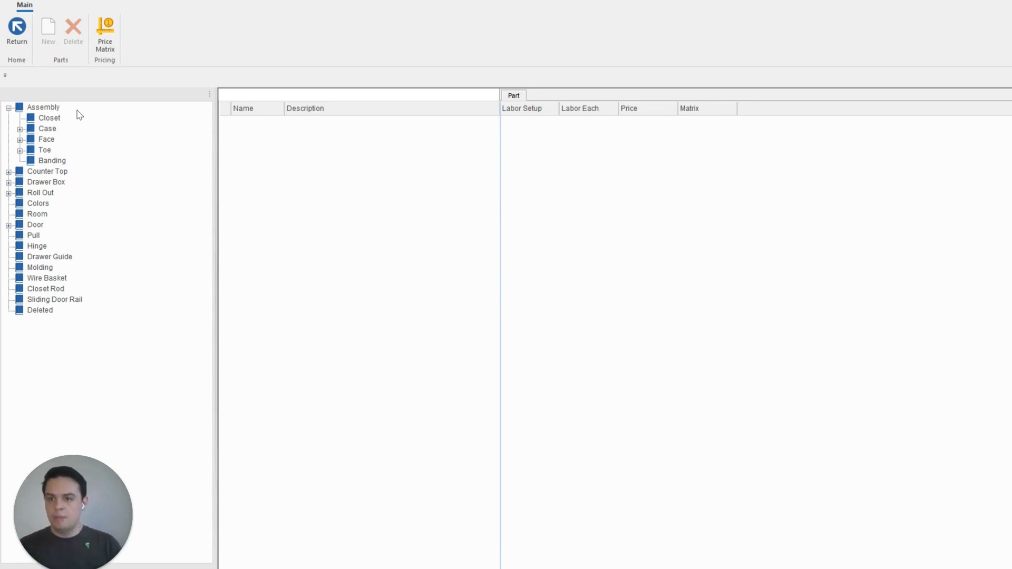
left_click(46, 128)
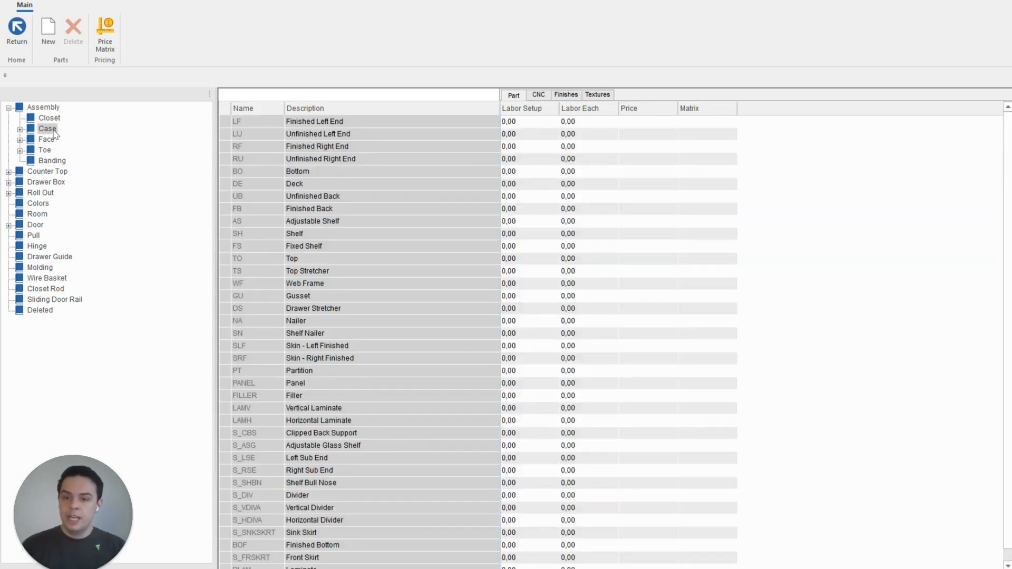
double_click(314, 120)
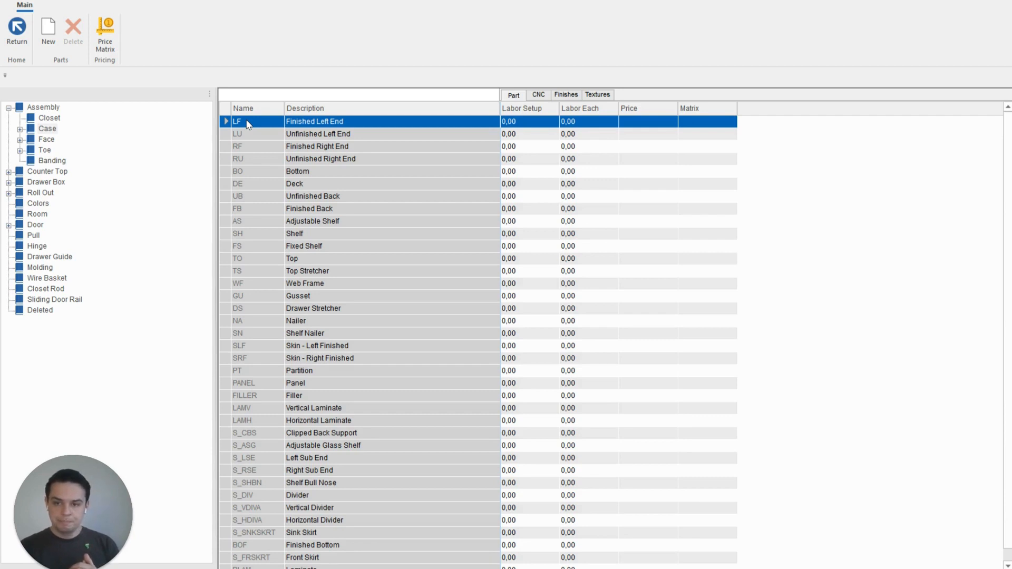
mouse_move(369, 135)
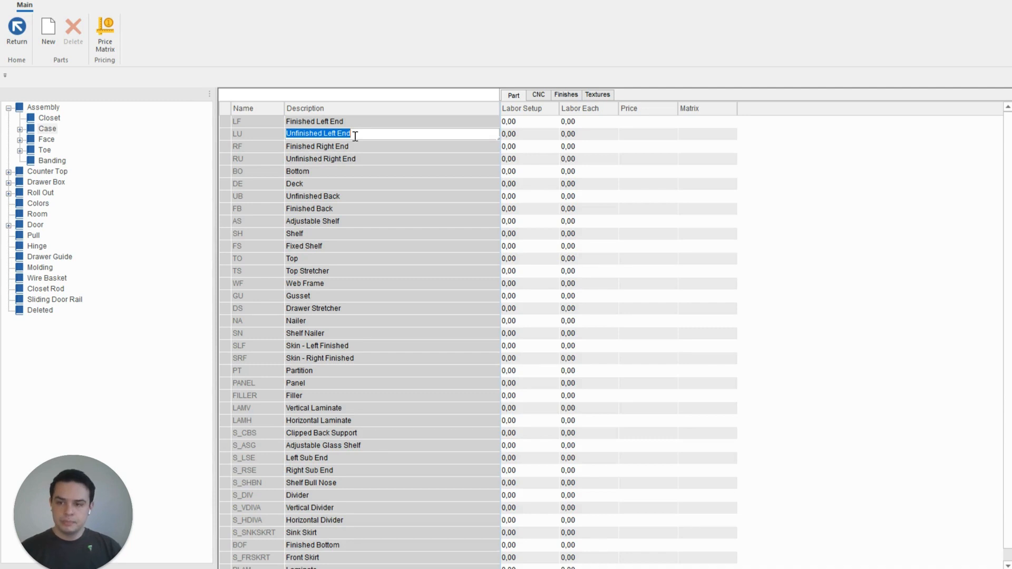
mouse_move(52, 167)
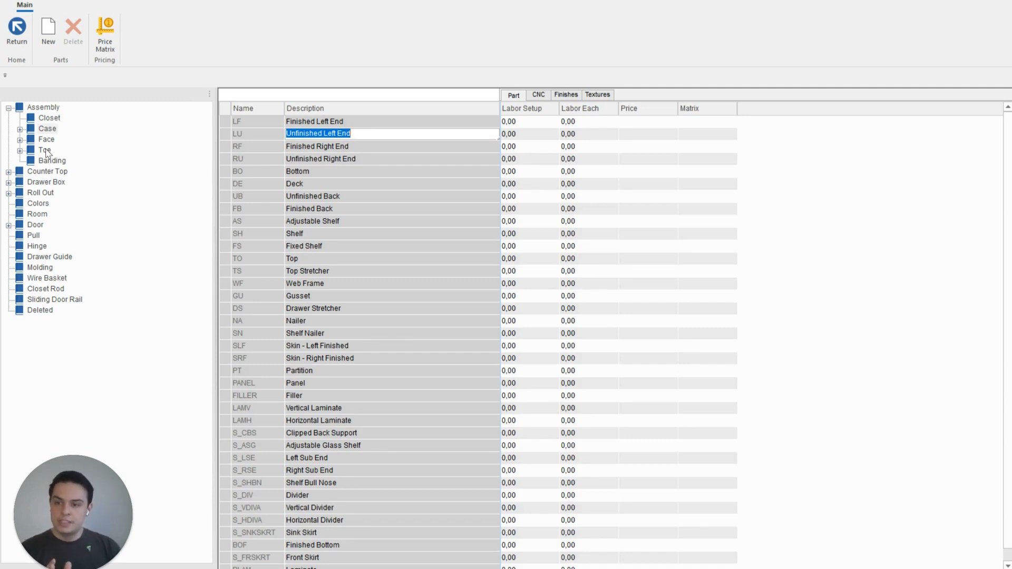
List the Exterior and Interior Banding parts, then open the New Banding dialog.
left_click(52, 160)
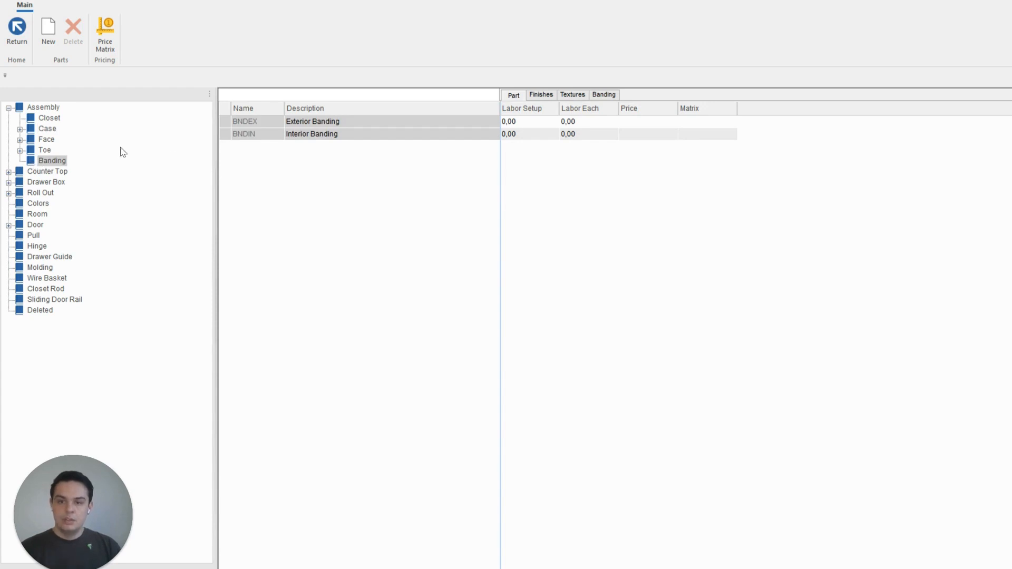
mouse_move(299, 199)
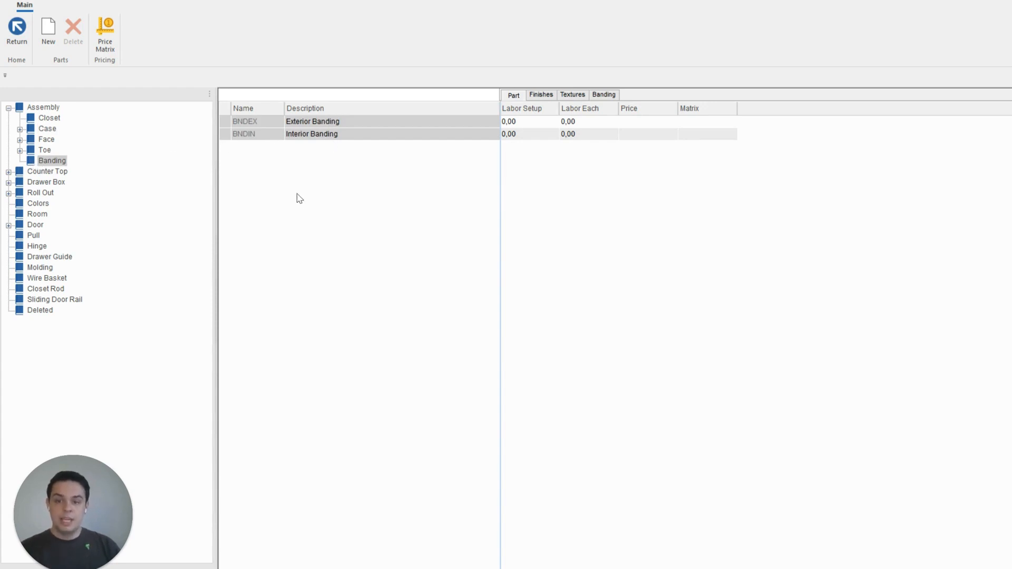
double_click(313, 121)
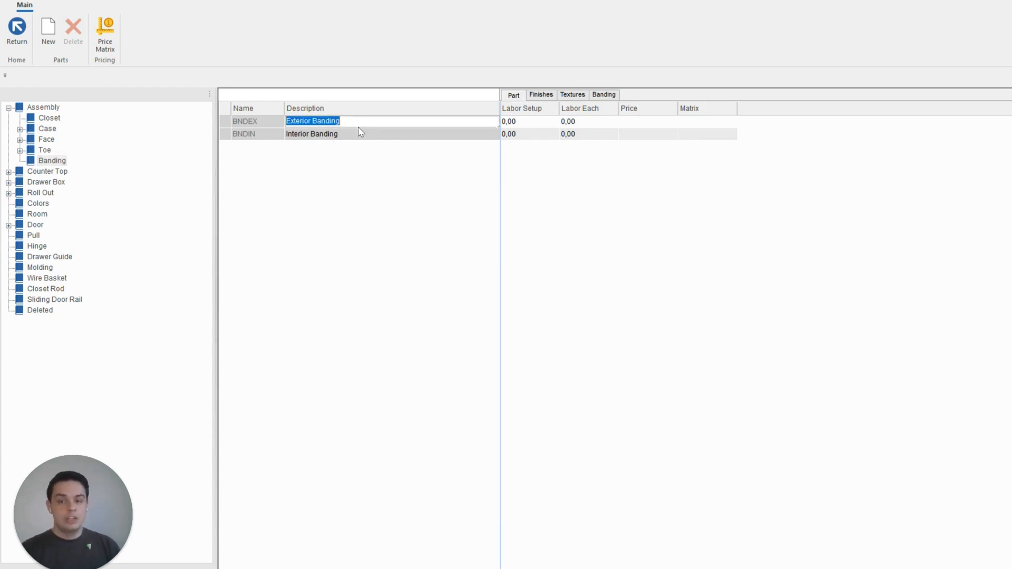
left_click(353, 166)
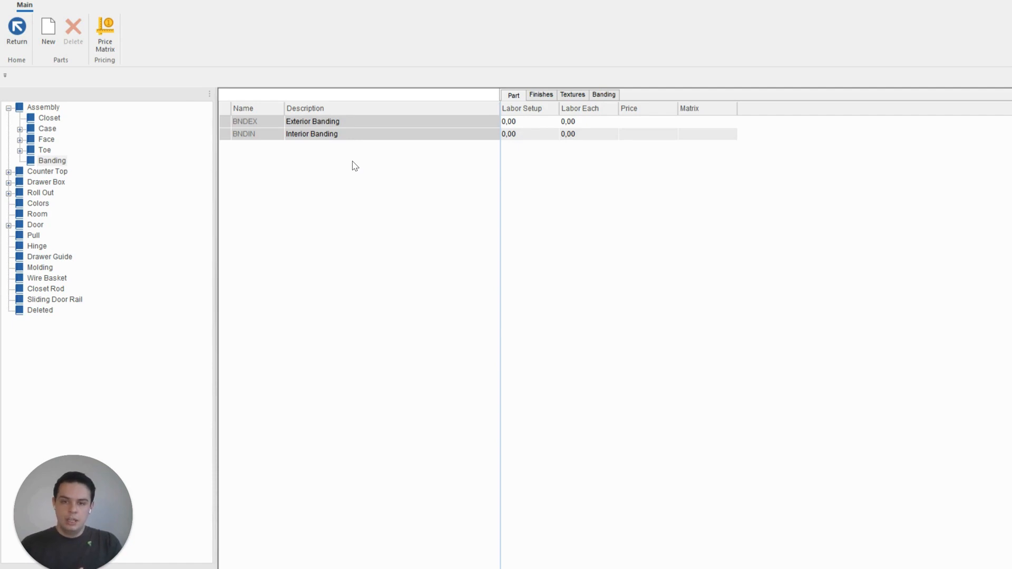
mouse_move(105, 60)
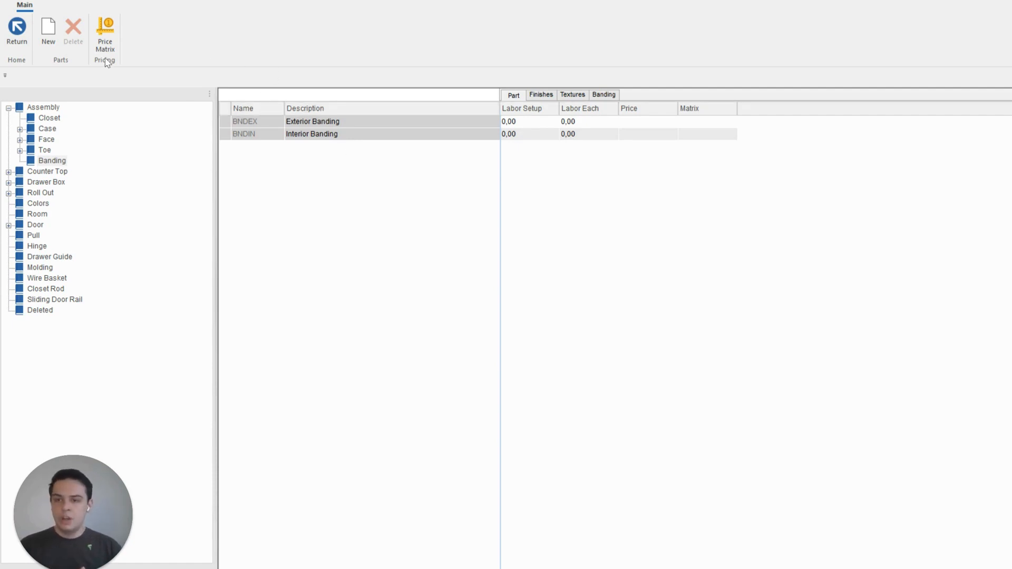
left_click(48, 32)
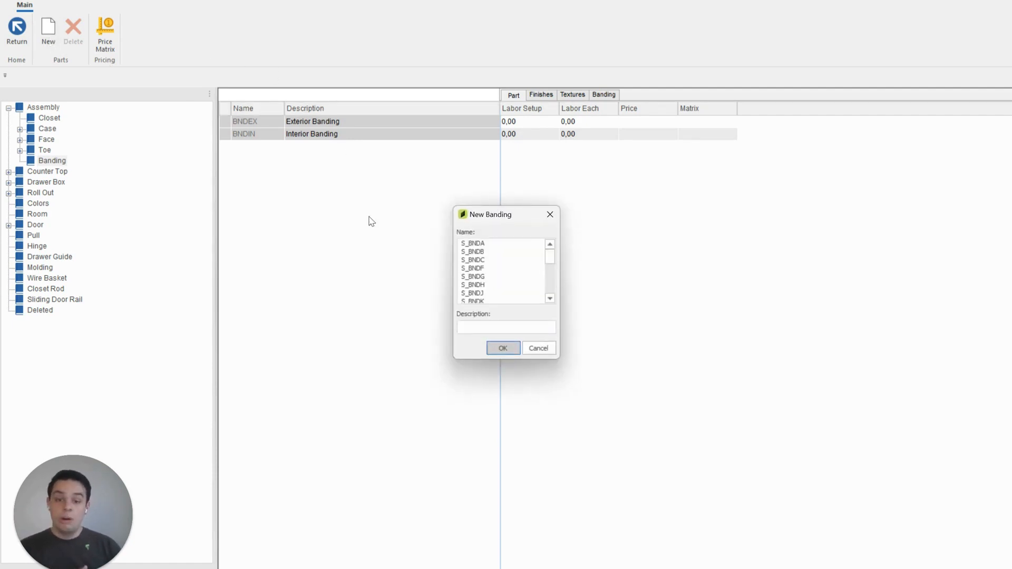
Create banding part S_BNDG with the description 'White Banding 2mm'.
left_click(504, 251)
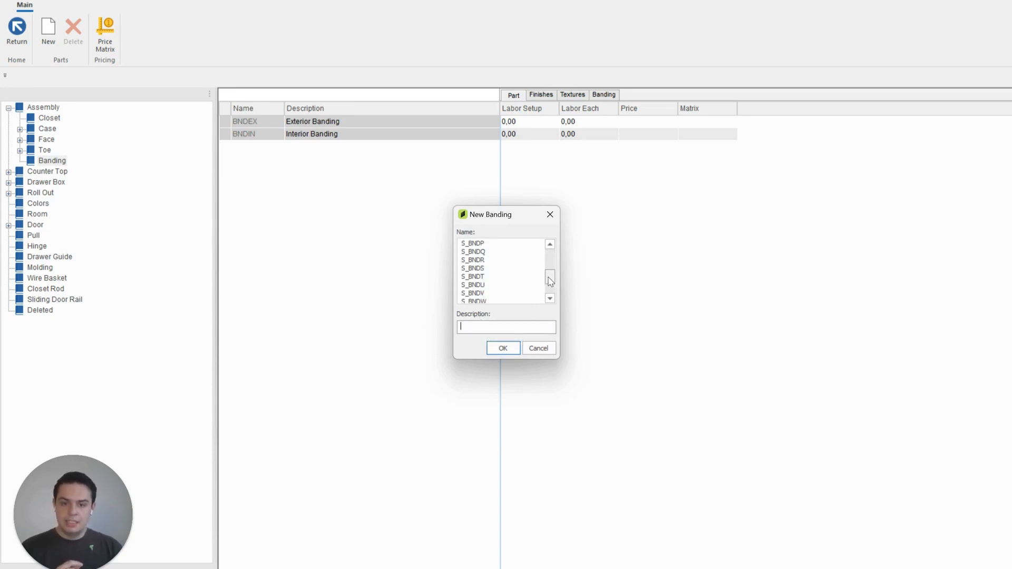
left_click(550, 285)
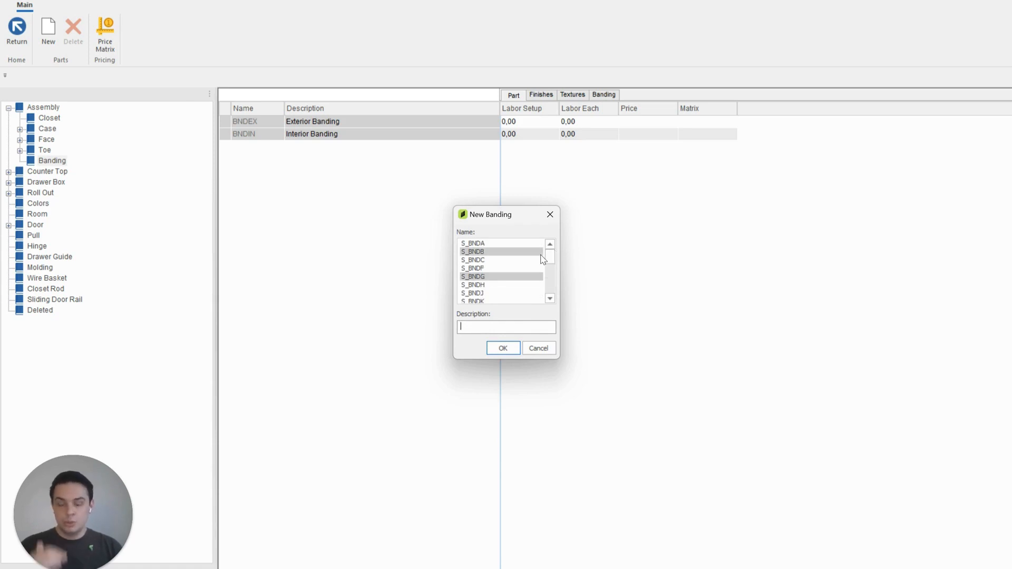
left_click(500, 260)
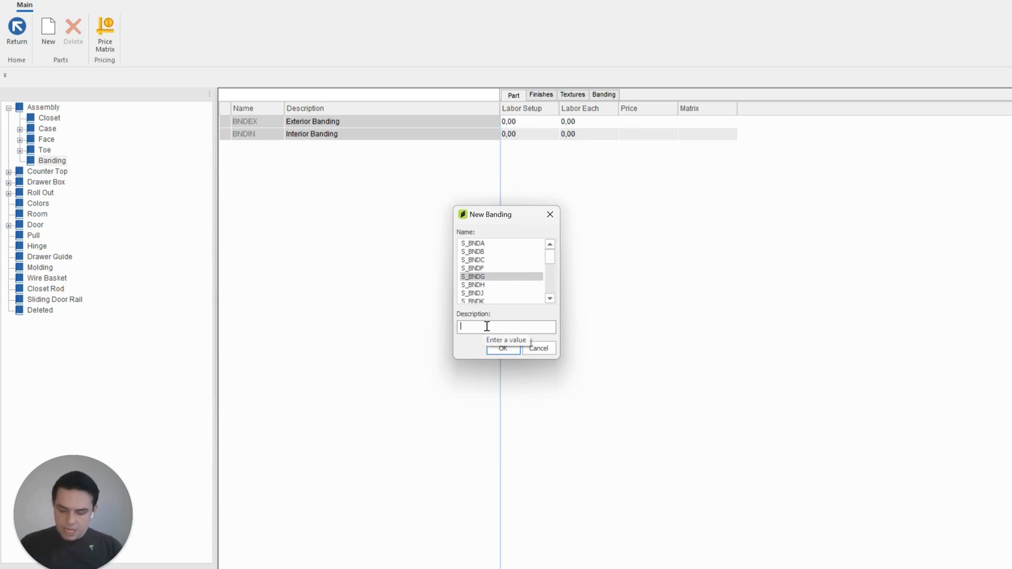
type("White B")
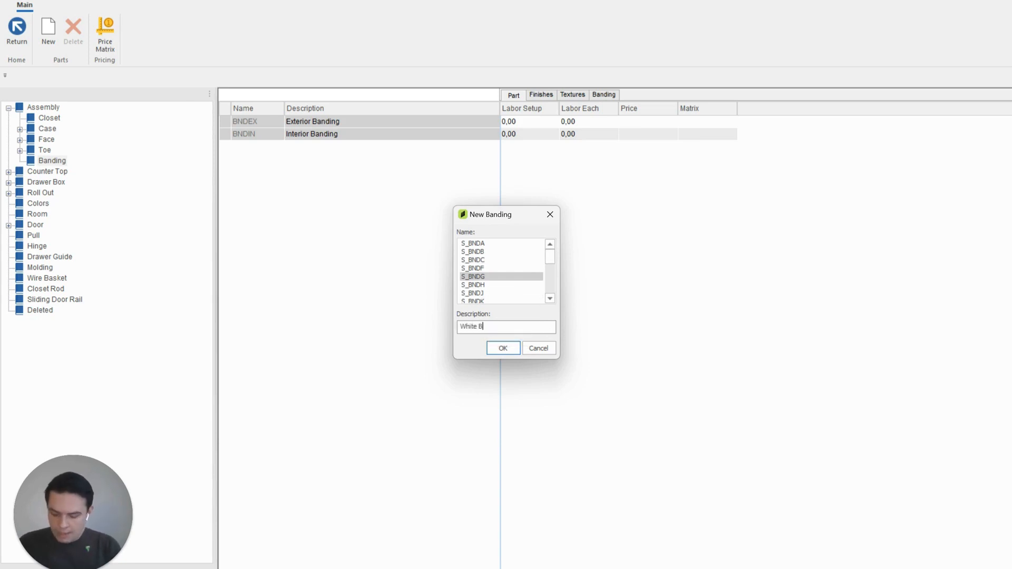
type("anding 2mm")
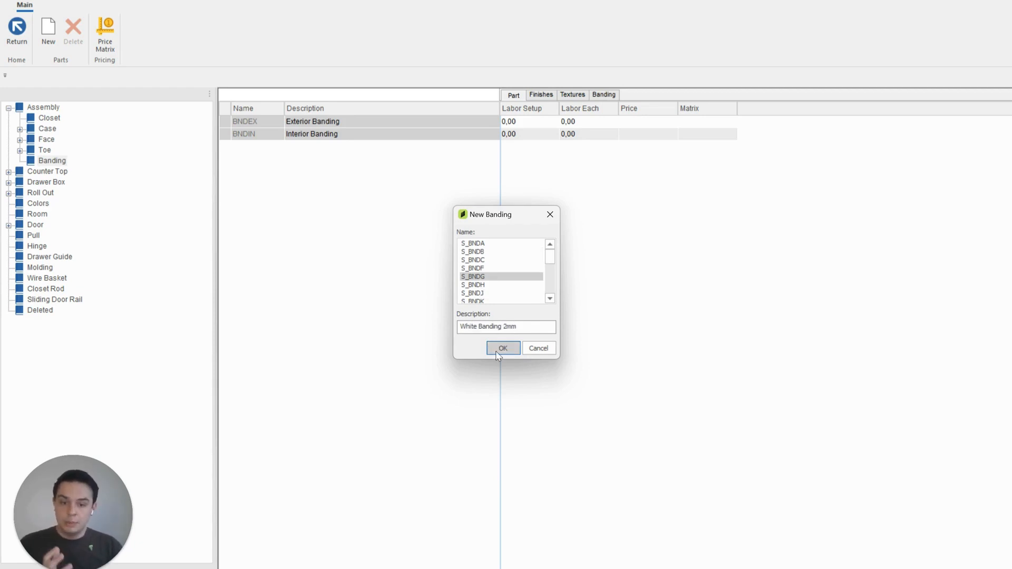
left_click(503, 348)
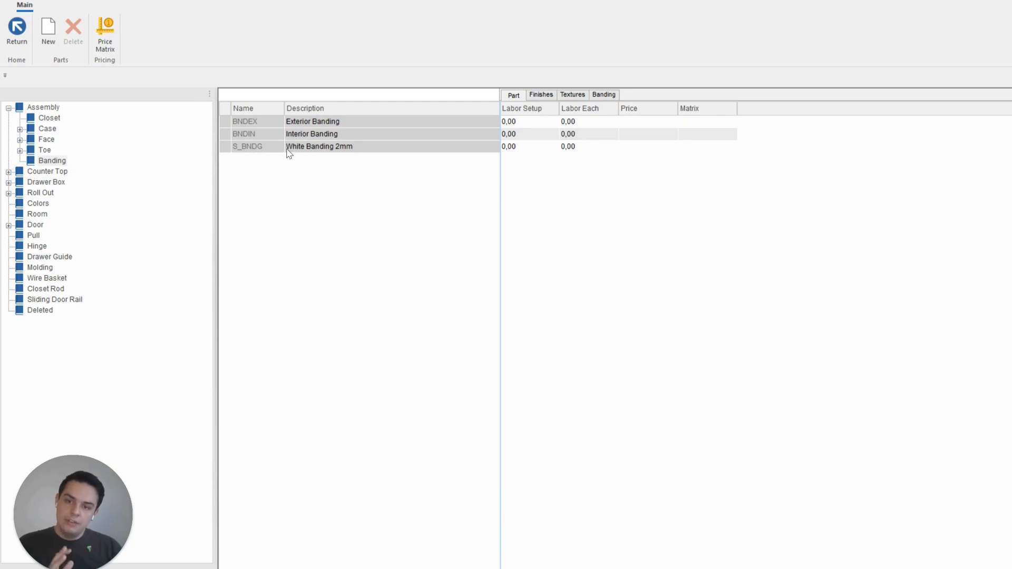
mouse_move(355, 147)
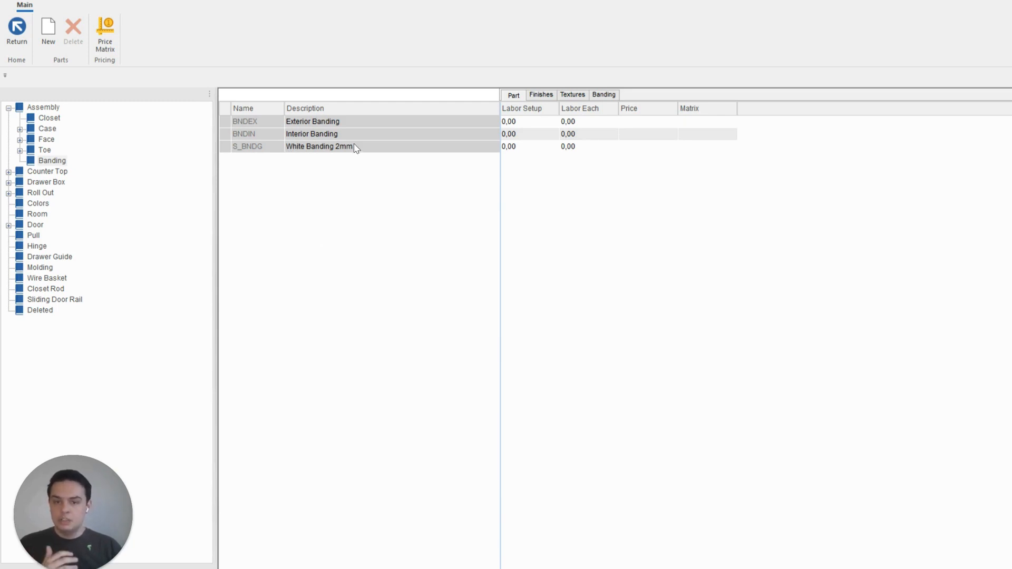
mouse_move(36, 39)
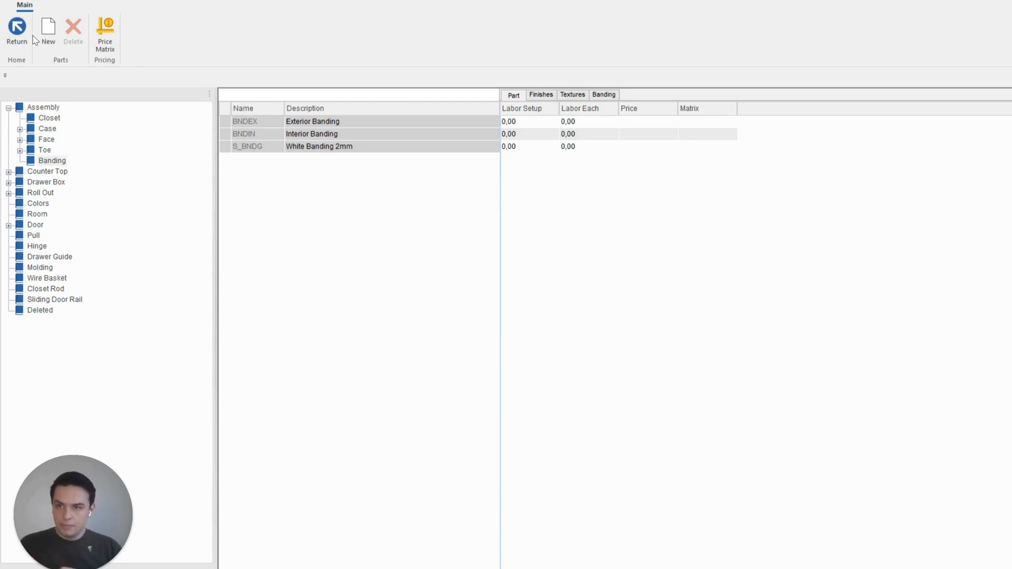
Use Return to exit the Part catalog back to the welcome screen.
left_click(17, 29)
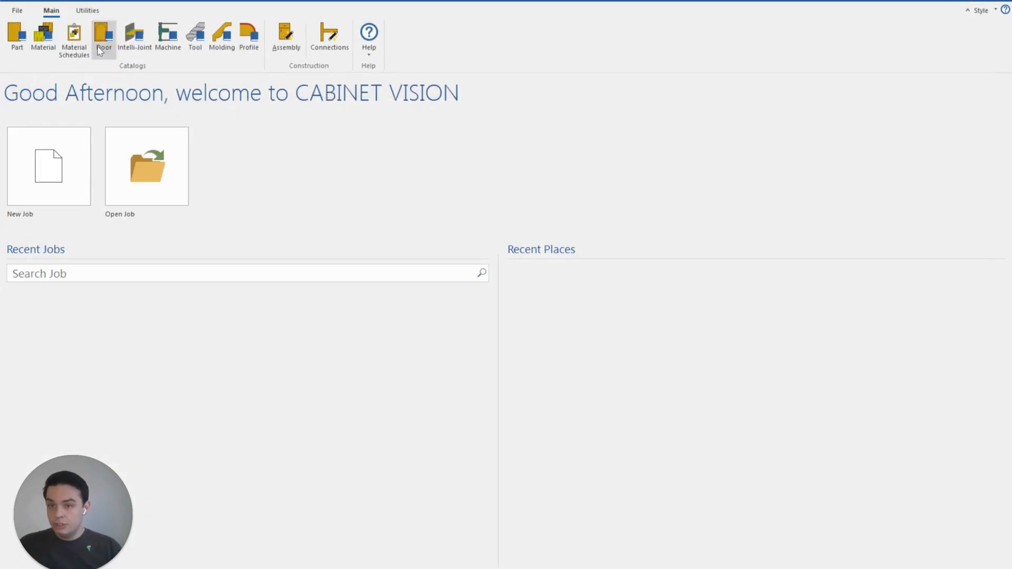
mouse_move(103, 37)
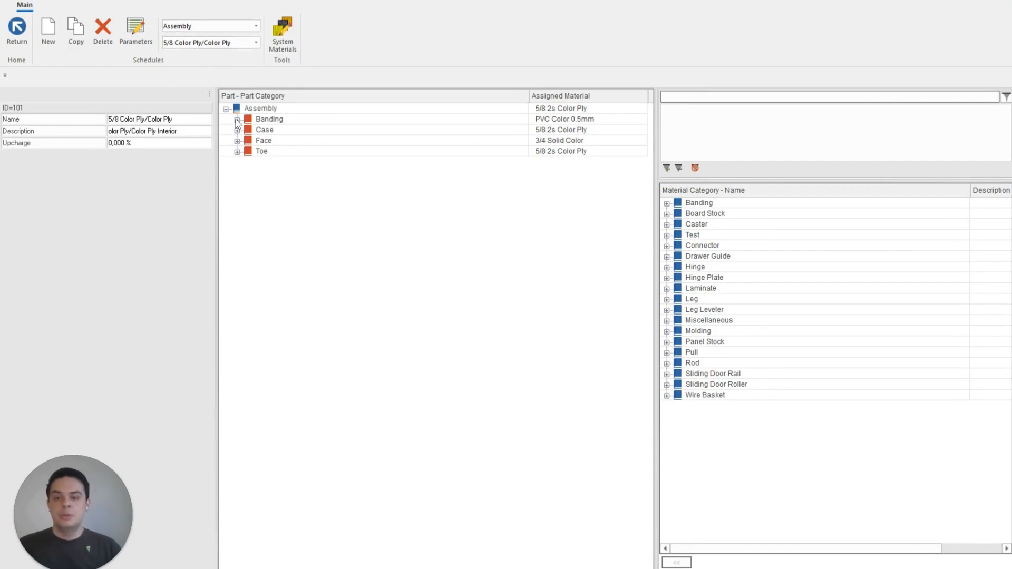
Expand Banding, filter for 'white 2mm', and assign the White Banding 2mm material.
left_click(238, 118)
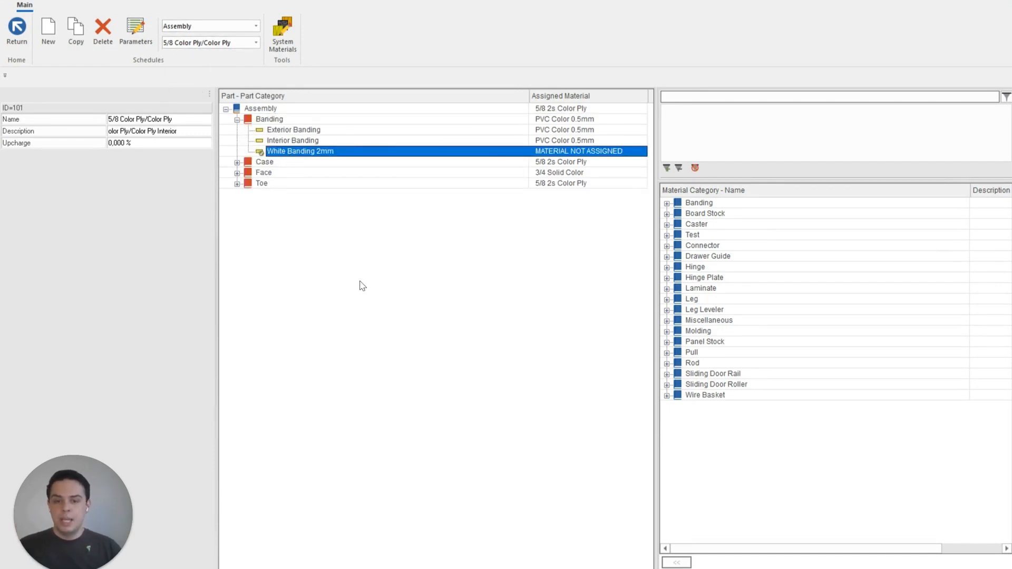
mouse_move(358, 288)
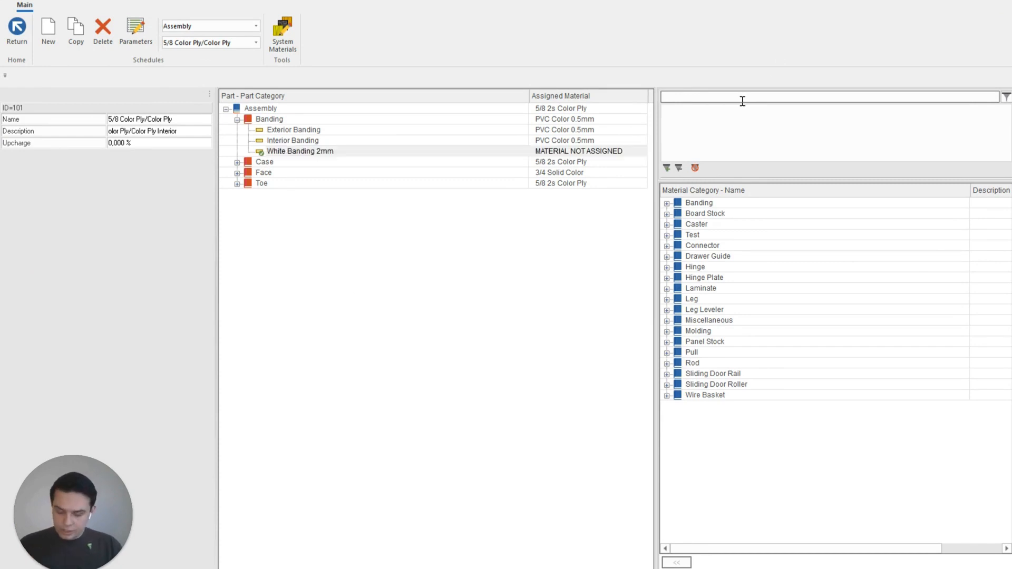
type("white 2mm")
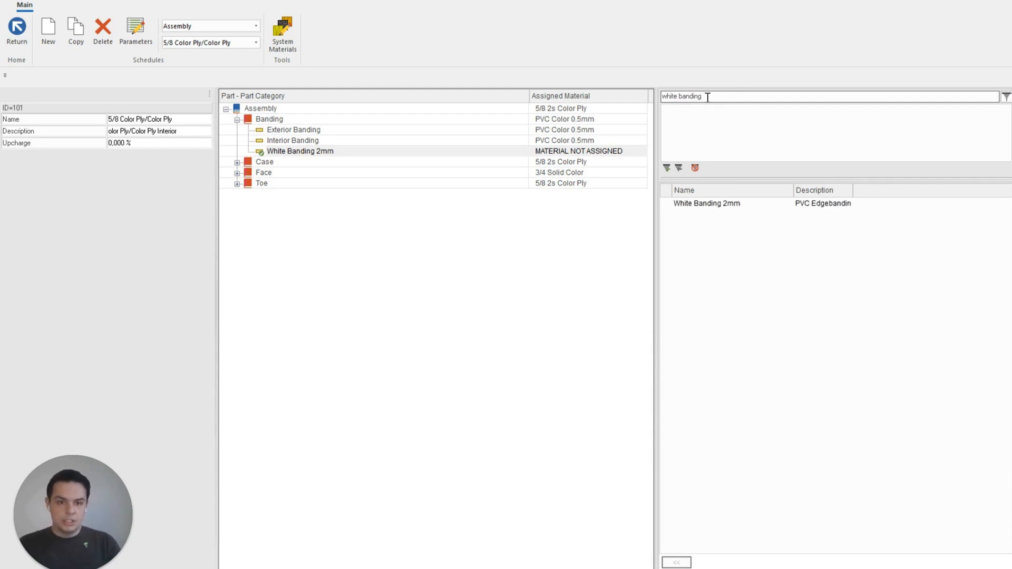
left_click(706, 204)
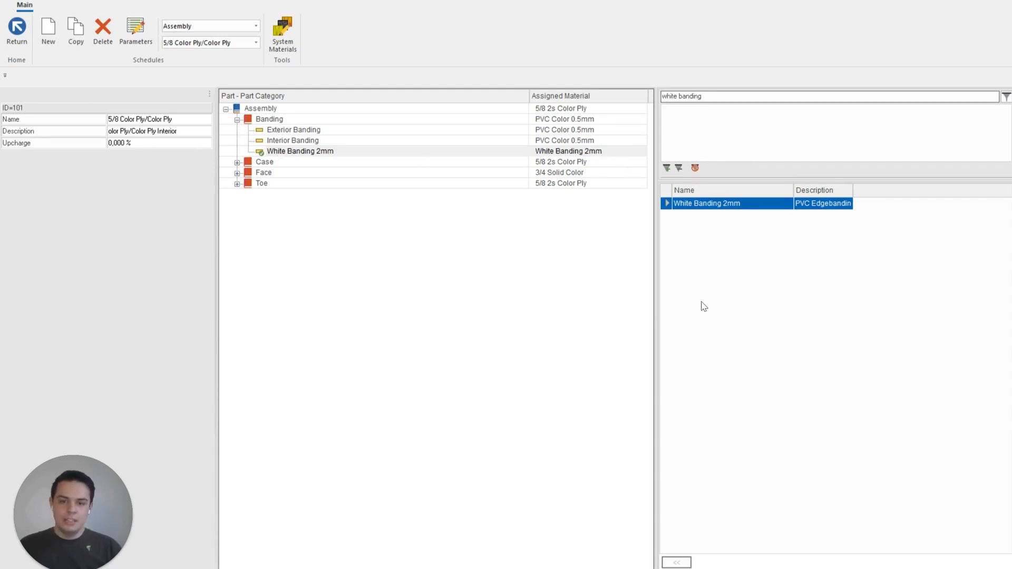
mouse_move(573, 252)
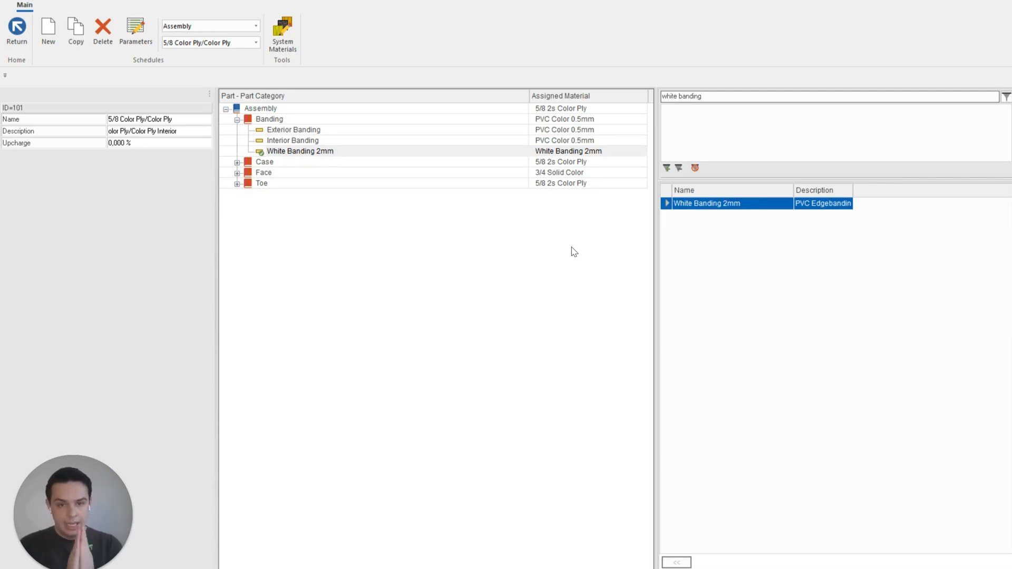
left_click(300, 150)
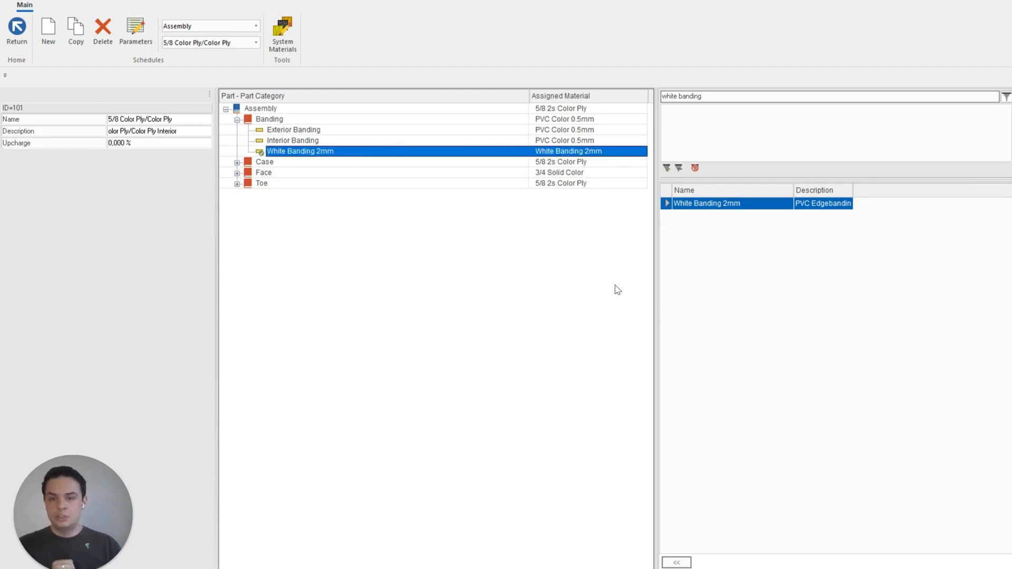
mouse_move(452, 236)
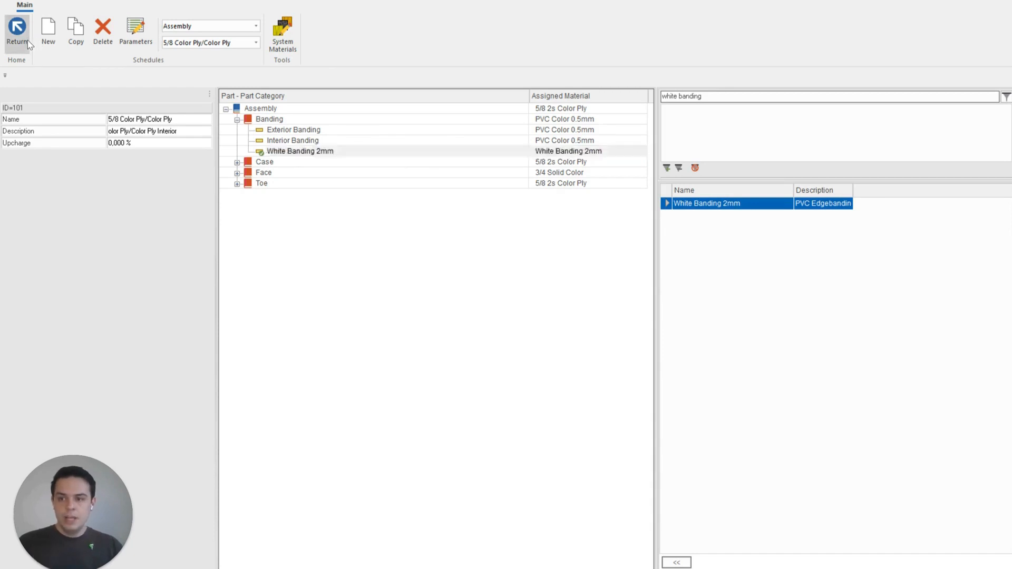
Return to the home screen and open the Assembly Manager for Frameless construction.
left_click(17, 32)
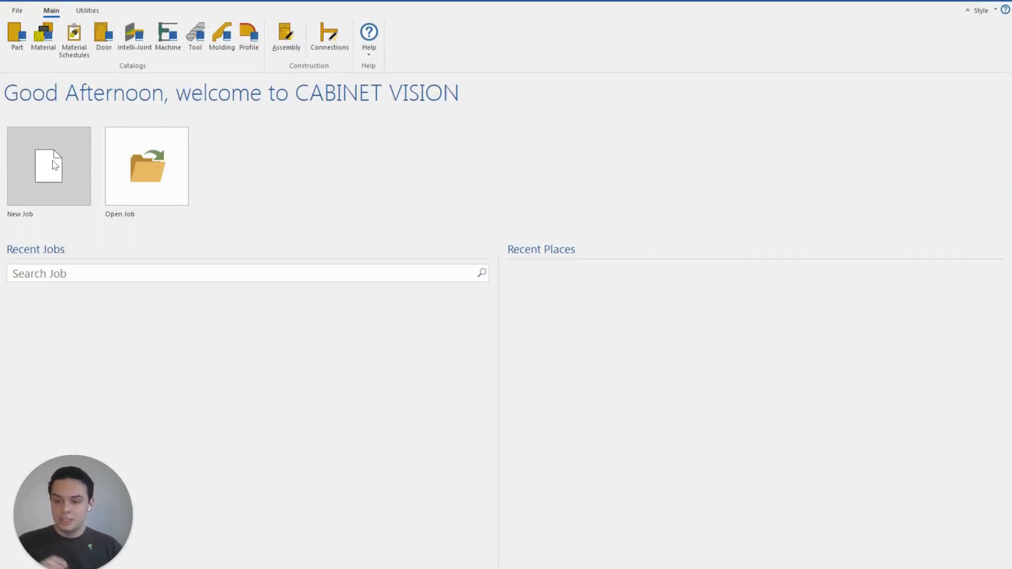
mouse_move(298, 172)
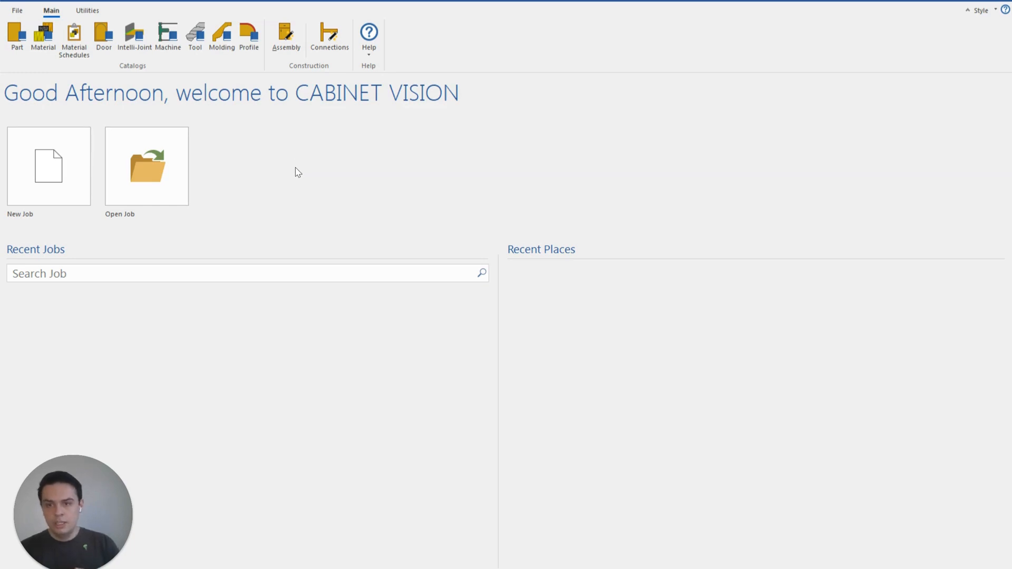
left_click(286, 36)
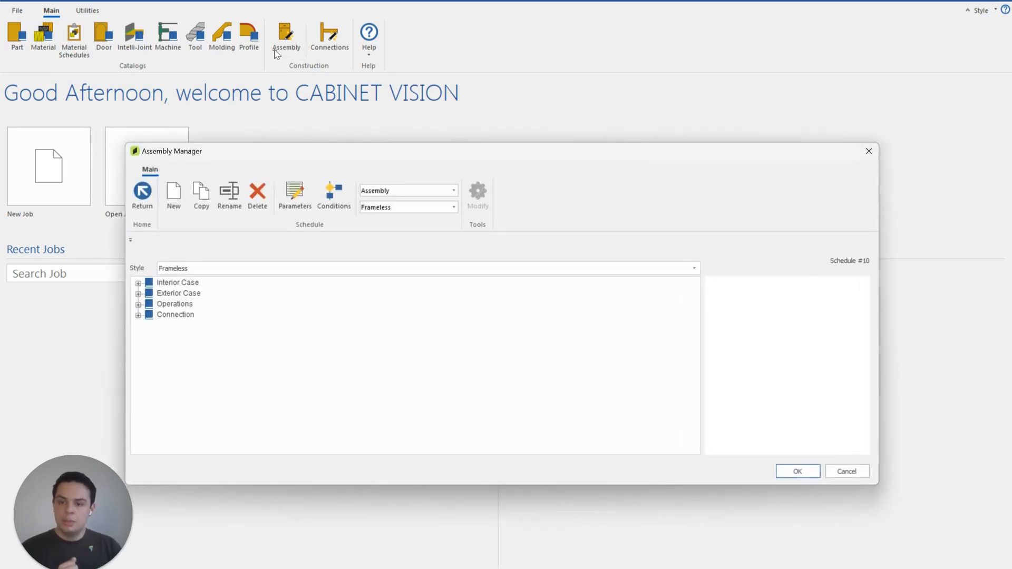
Set the Exterior Case Finished End back edge to White Banding 2mm and save Frameless.
left_click(138, 294)
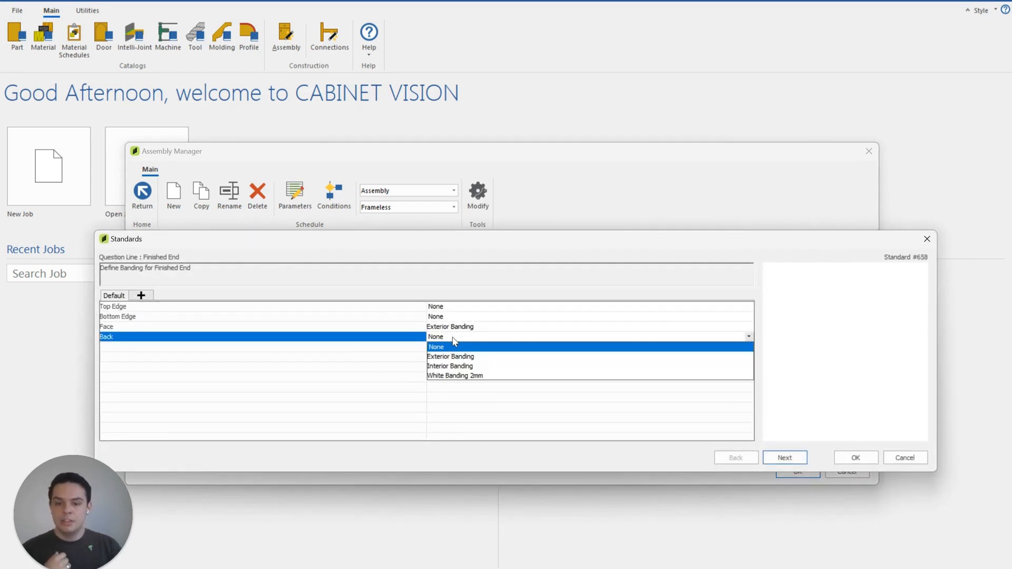
left_click(455, 376)
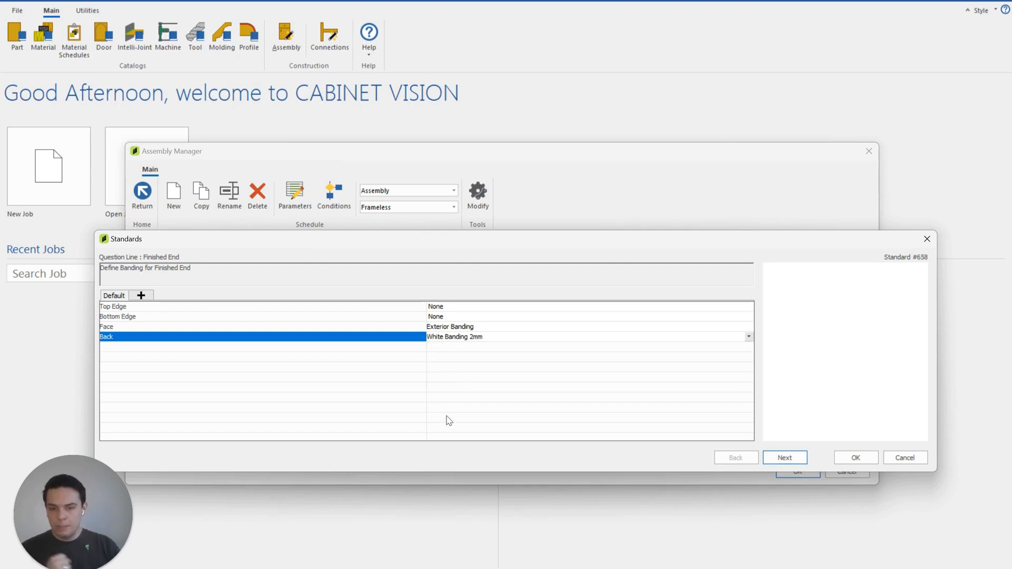
mouse_move(452, 418)
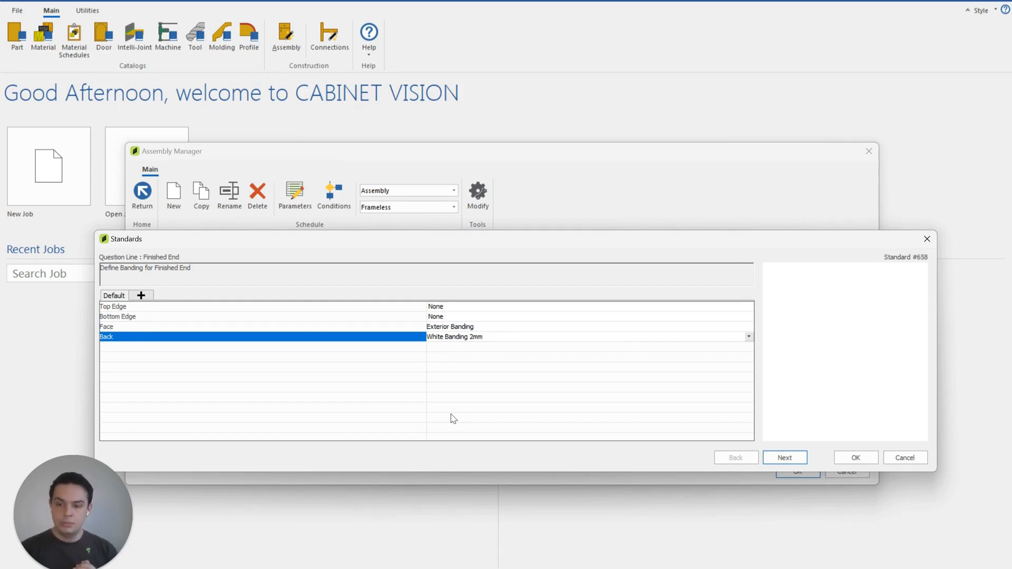
mouse_move(887, 469)
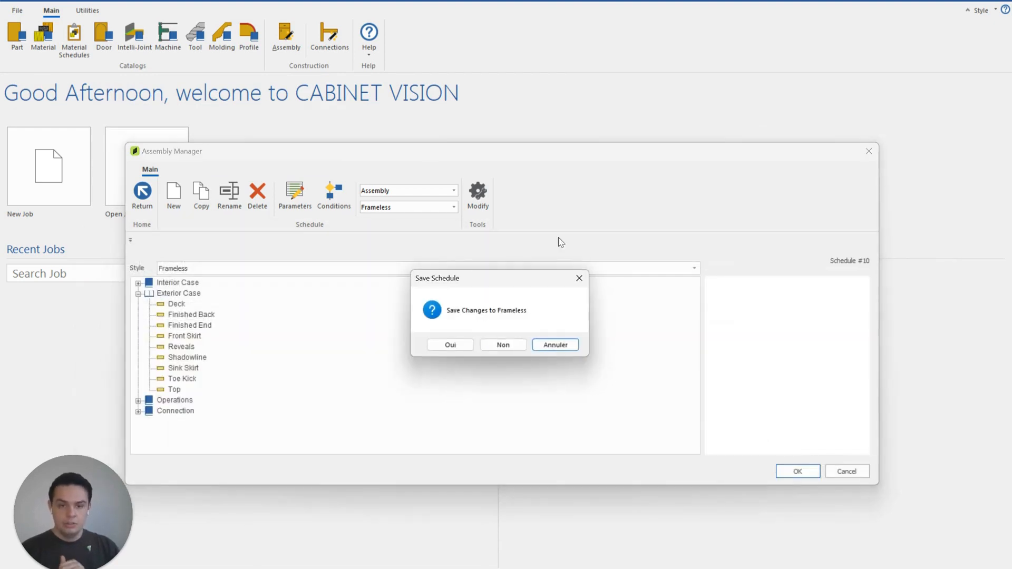
left_click(502, 345)
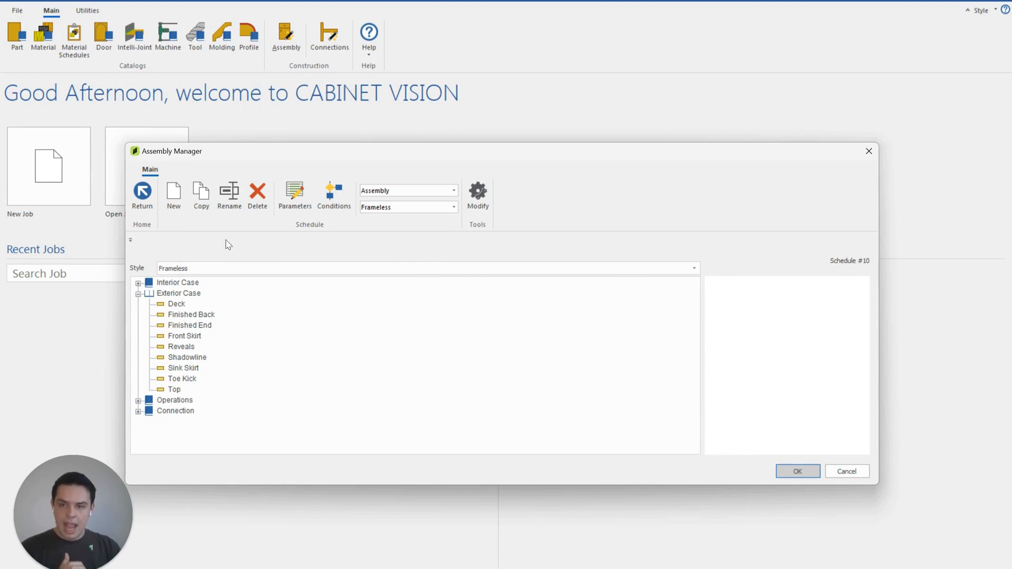
mouse_move(312, 271)
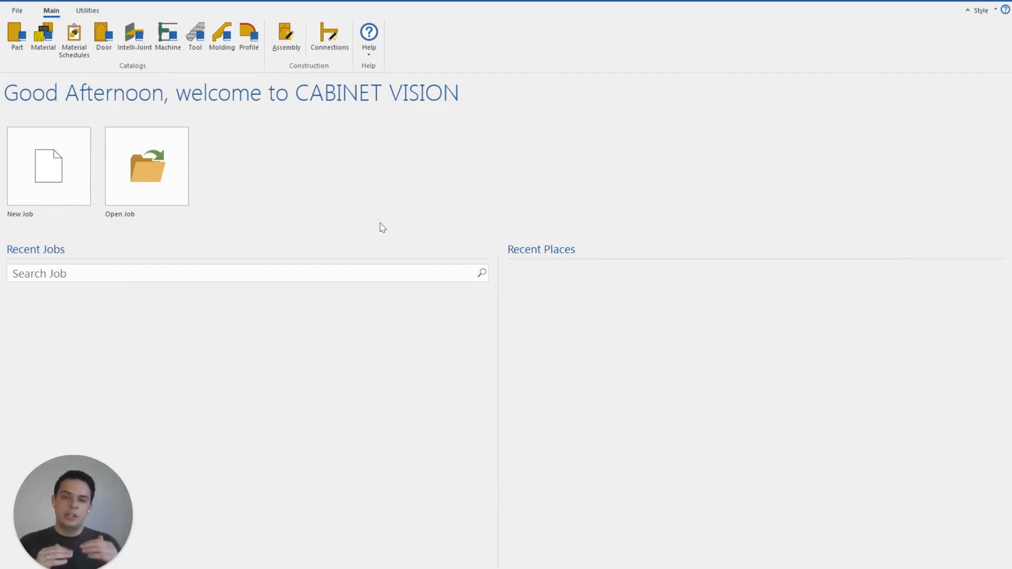
Check Job Properties uses the Maple/Maple material schedule, then accept the properties.
left_click(49, 166)
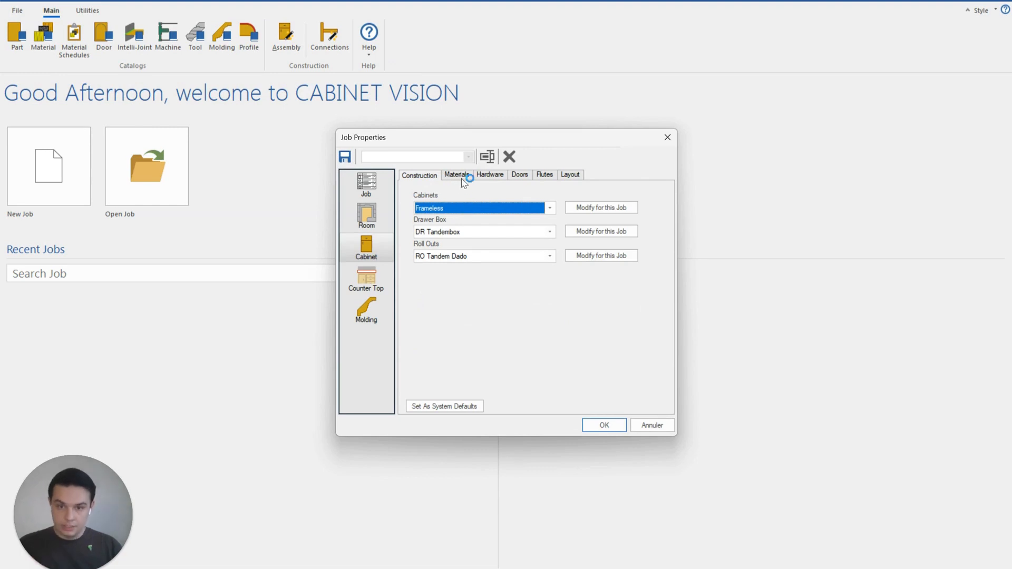
left_click(458, 175)
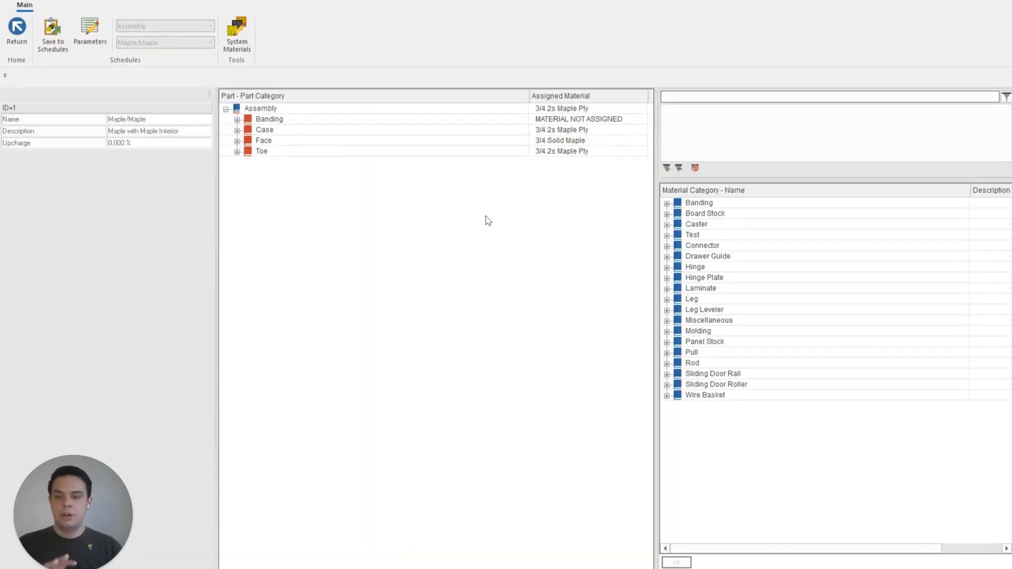
left_click(238, 119)
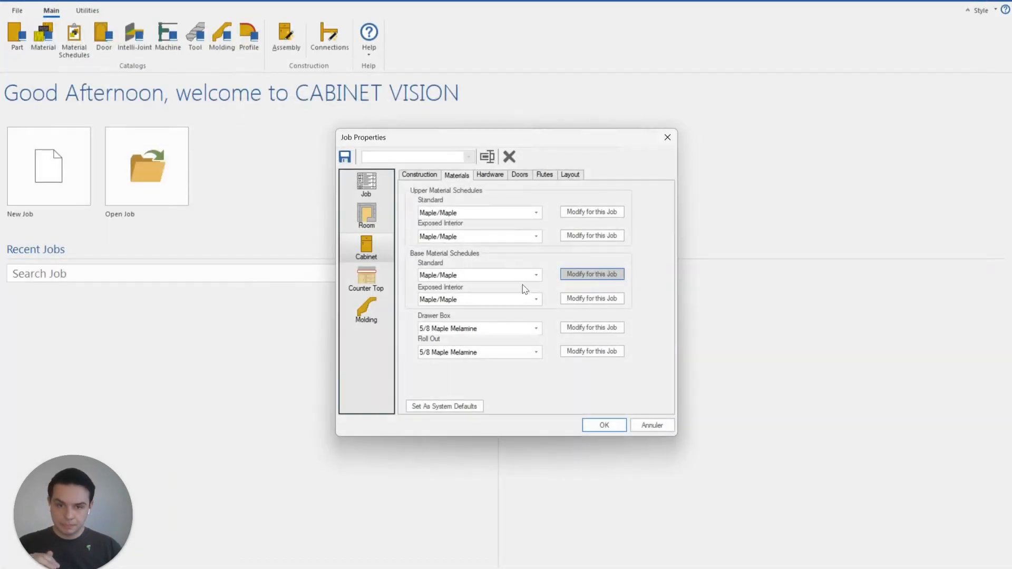
left_click(604, 425)
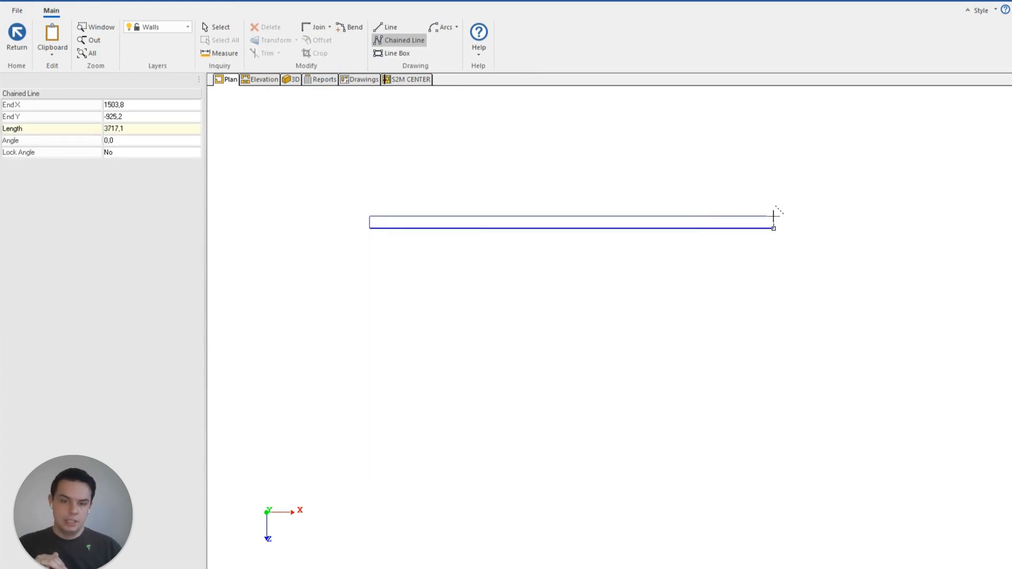
In front elevation, open the placed 762-wide Base Door (Pair) cabinet for editing.
left_click(263, 78)
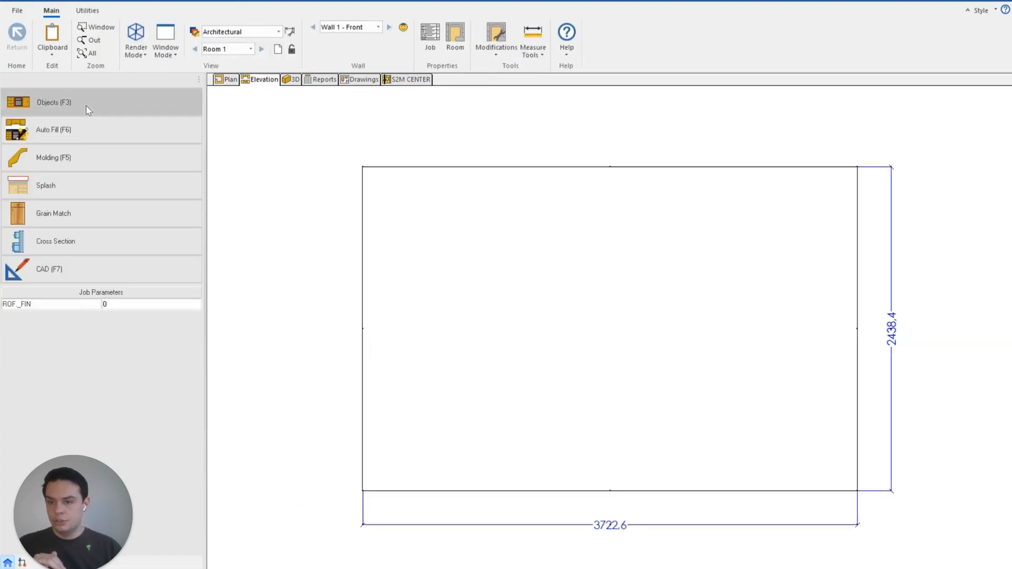
left_click(53, 102)
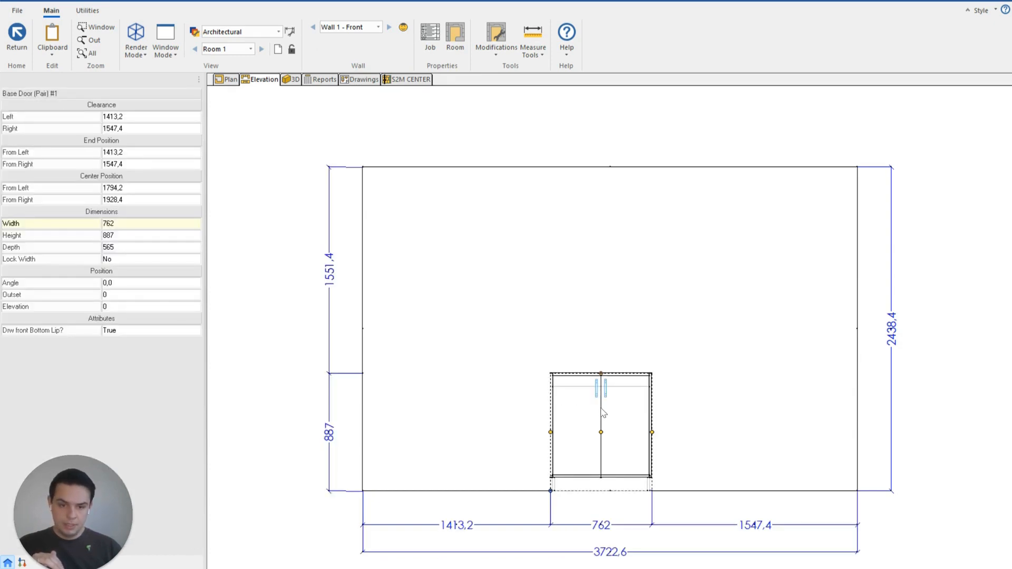
double_click(600, 432)
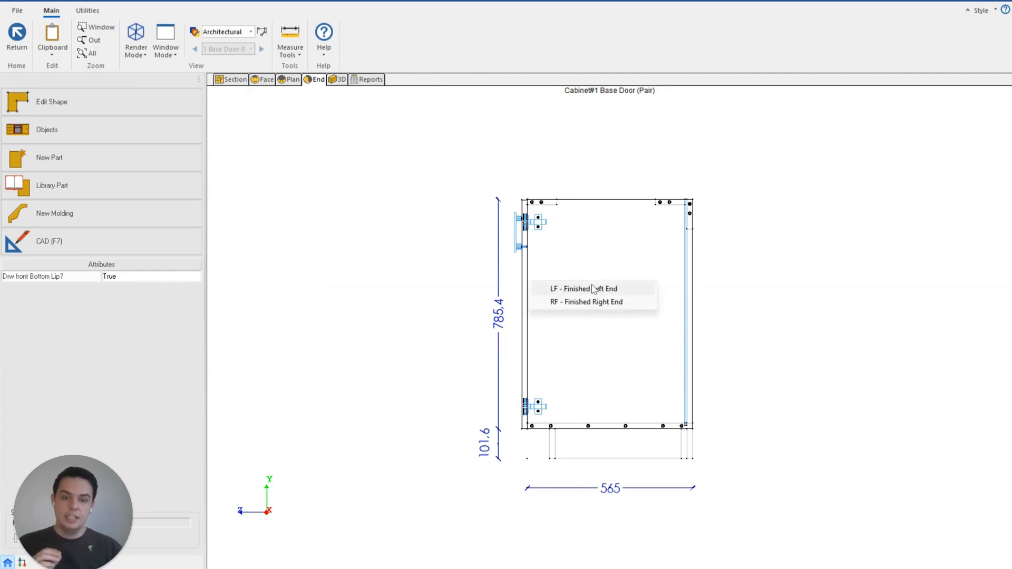
Set the LF - Finished Left End's banded edge to White Banding 2mm.
left_click(584, 288)
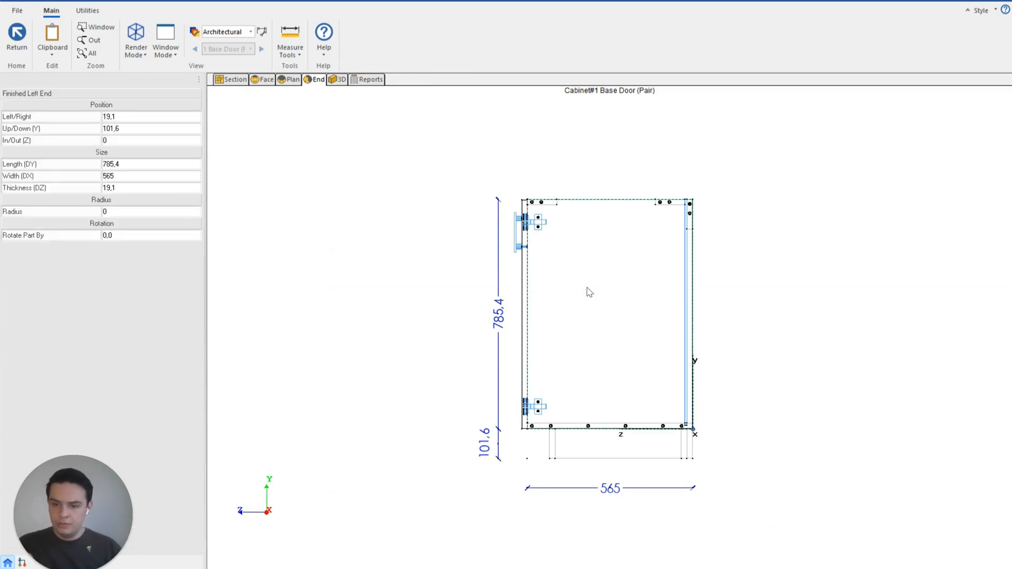
left_click(526, 316)
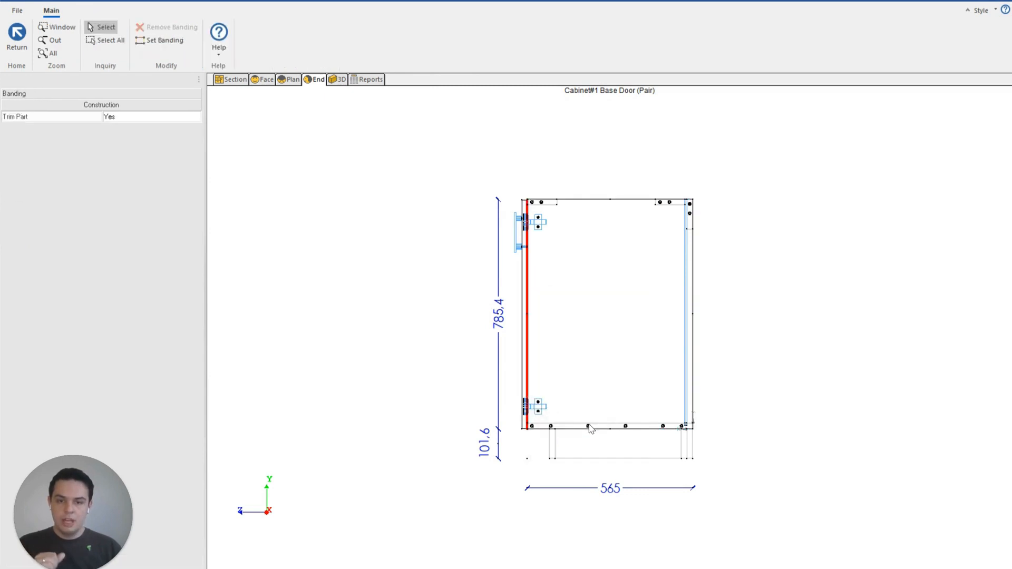
left_click(529, 317)
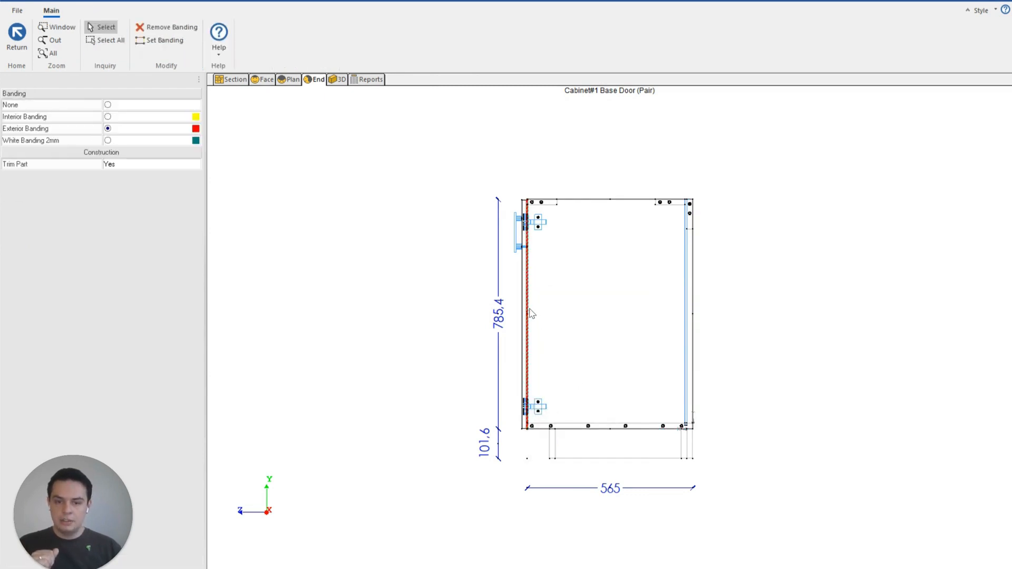
left_click(107, 140)
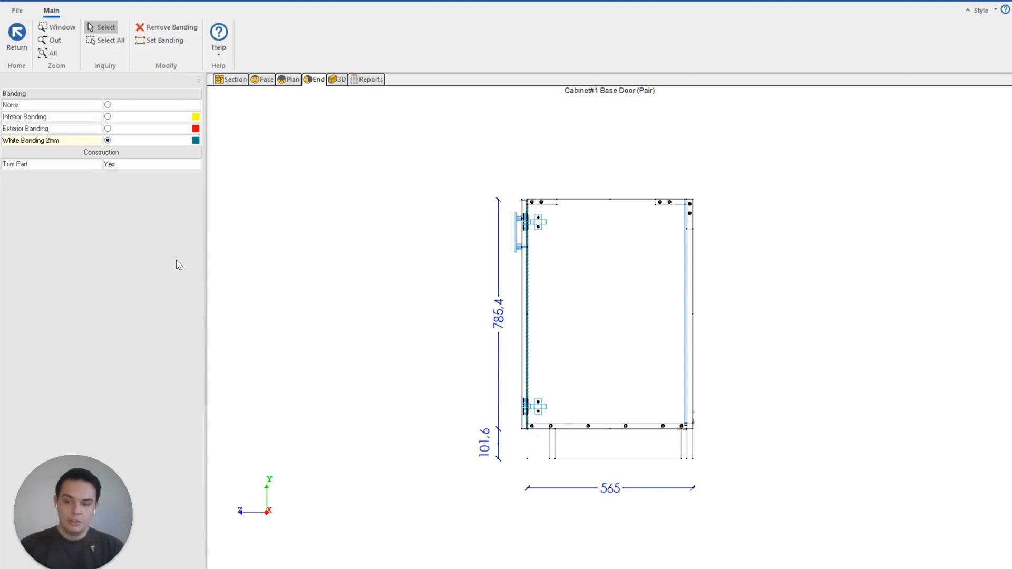
mouse_move(196, 241)
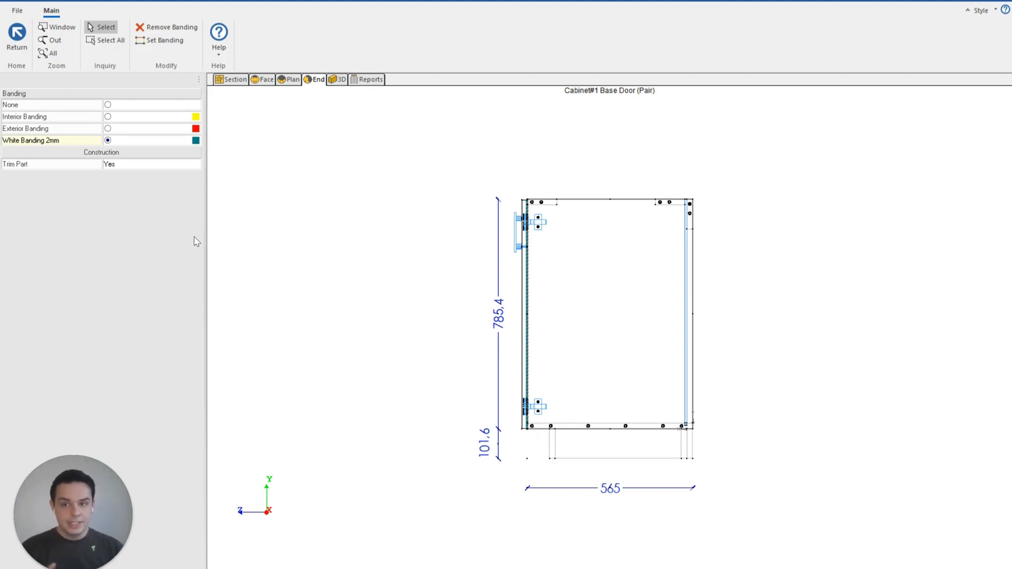
mouse_move(136, 248)
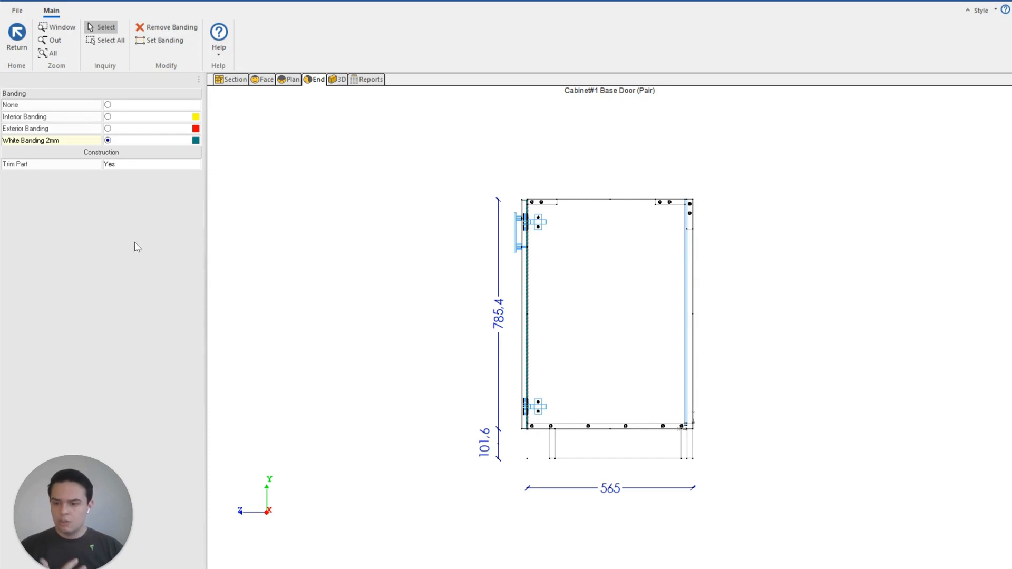
mouse_move(140, 244)
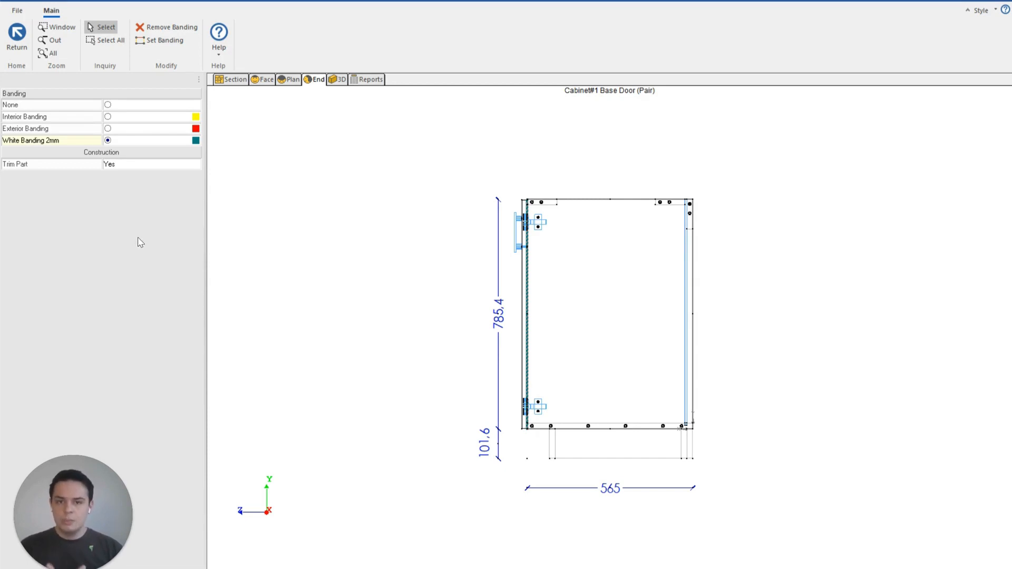
mouse_move(281, 239)
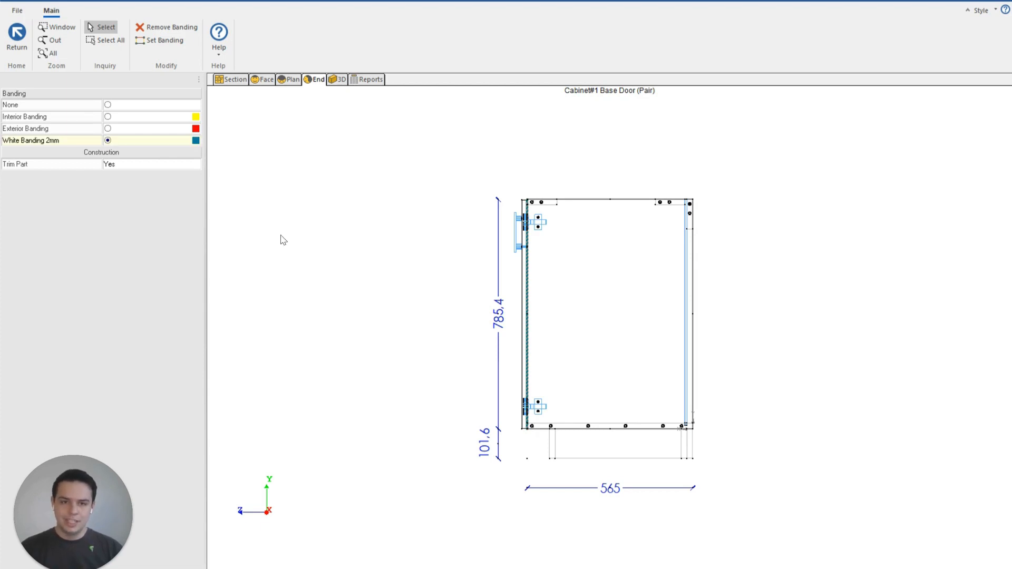